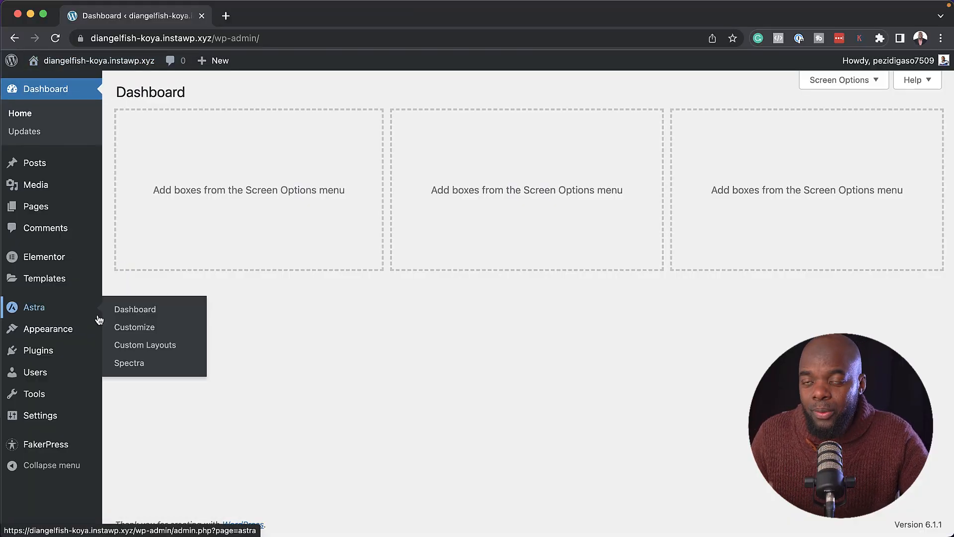
{"action": "mouse_move", "coordinate": [90, 296]}
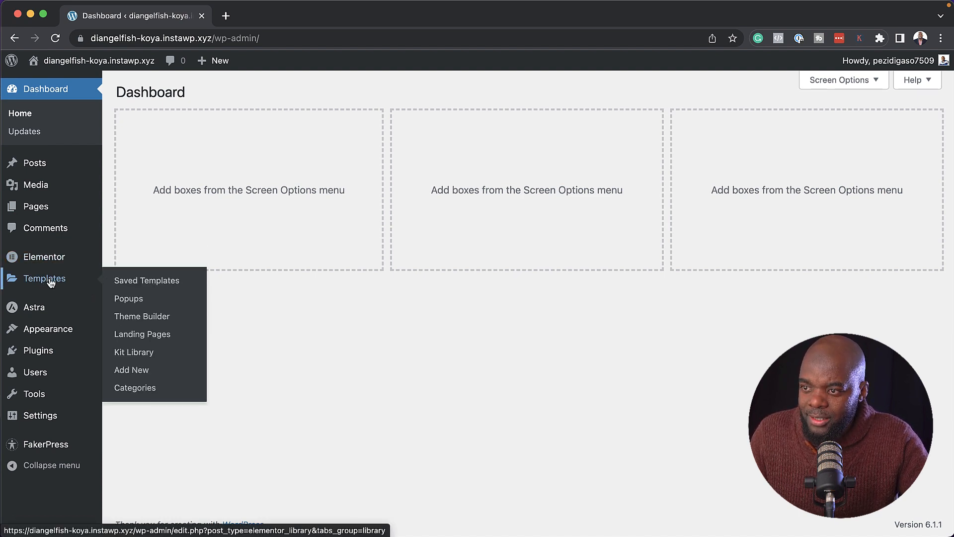
Open Elementor's Theme Builder from the Templates menu in the WordPress dashboard
{"action": "left_click", "coordinate": [142, 316]}
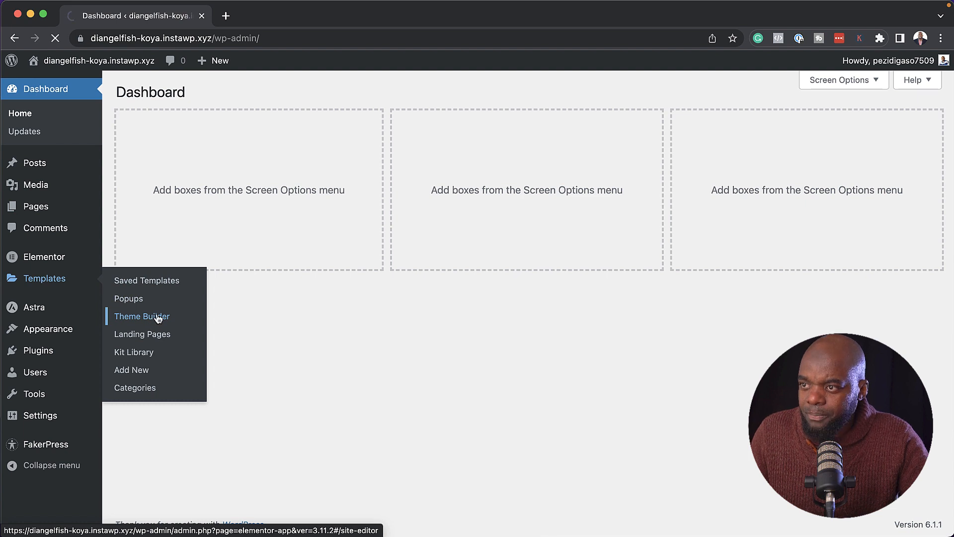
Create a new Loop Item template from the Theme Builder's Loop Item section
{"action": "left_click", "coordinate": [141, 316]}
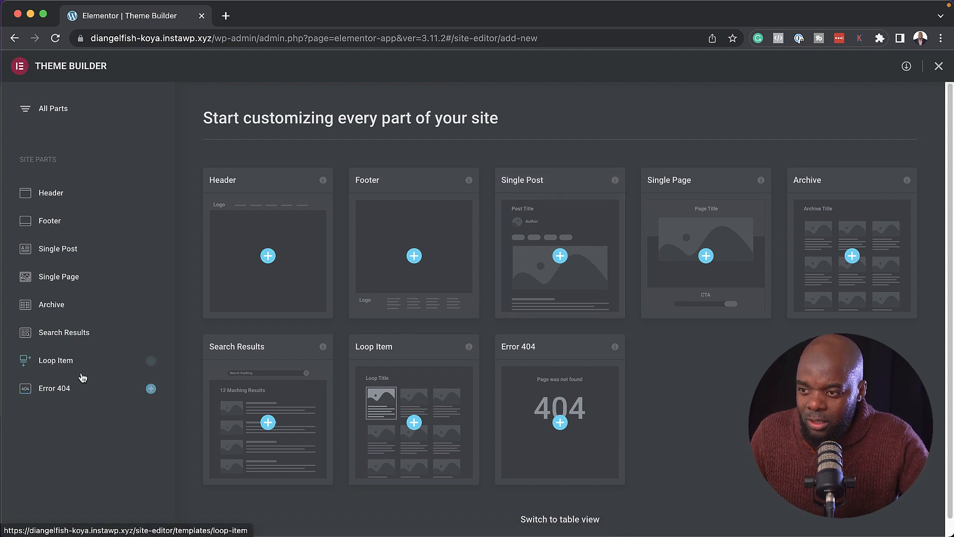
{"action": "left_click", "coordinate": [55, 360]}
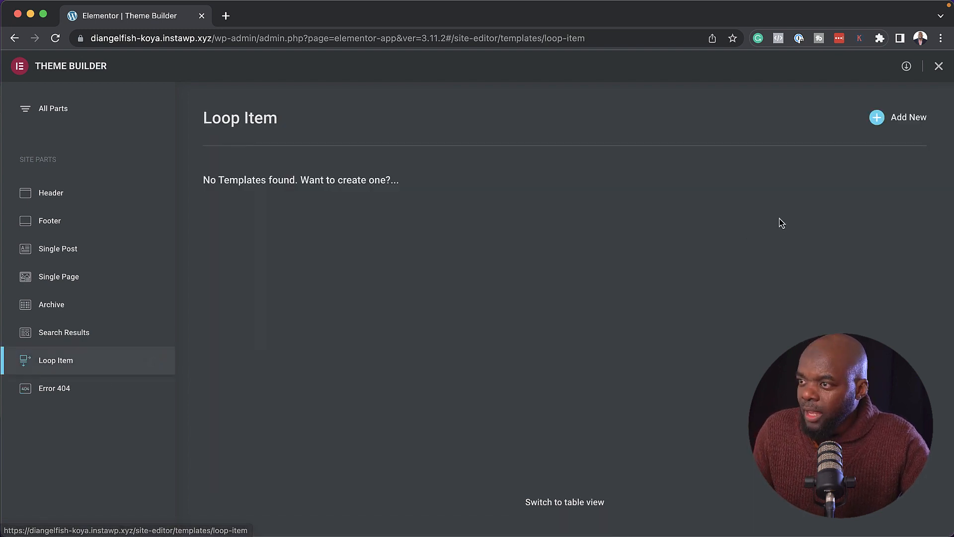
{"action": "left_click", "coordinate": [908, 116]}
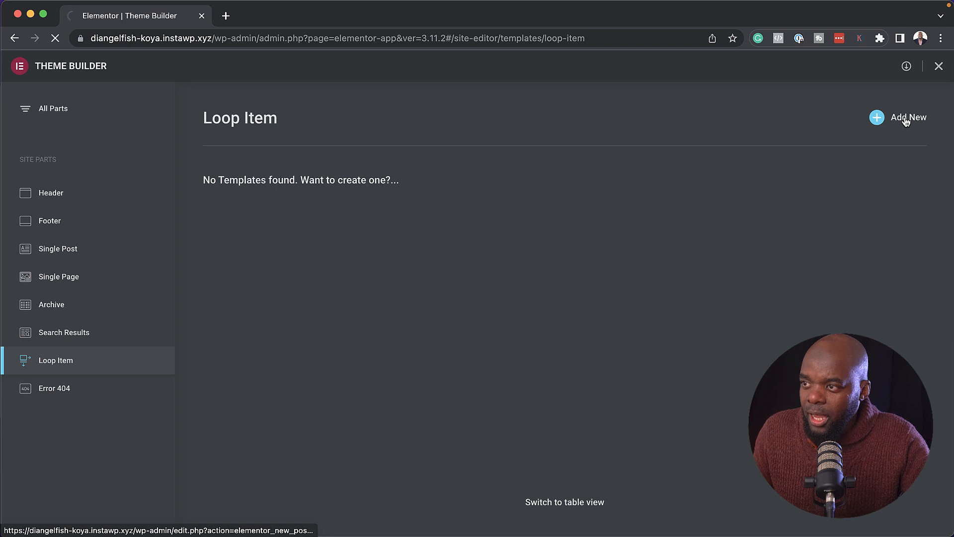
{"action": "left_click", "coordinate": [907, 116]}
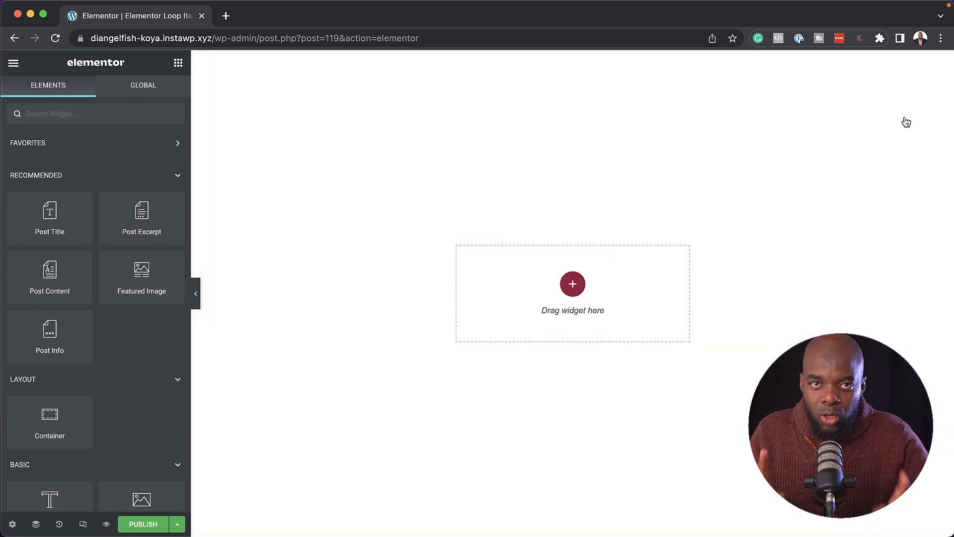
{"action": "mouse_move", "coordinate": [589, 292]}
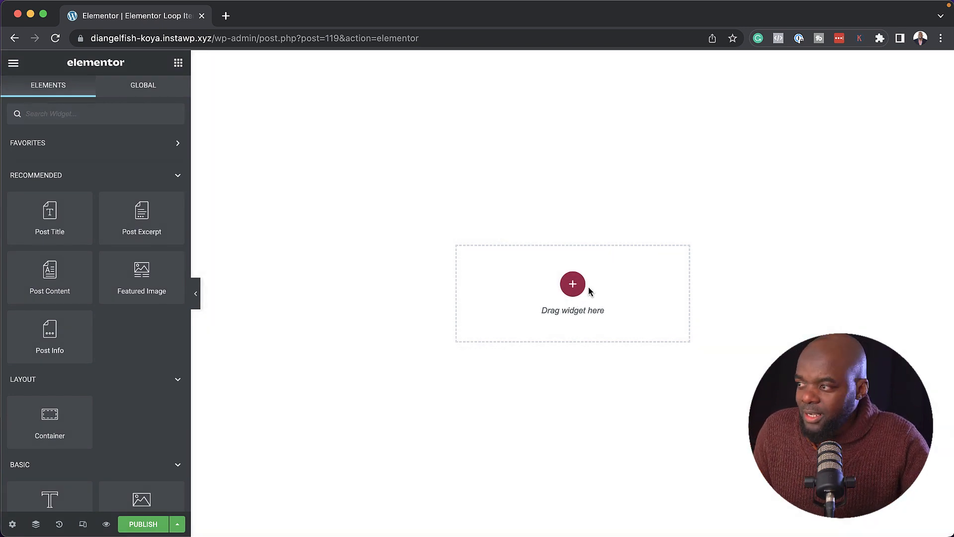
{"action": "mouse_move", "coordinate": [117, 409]}
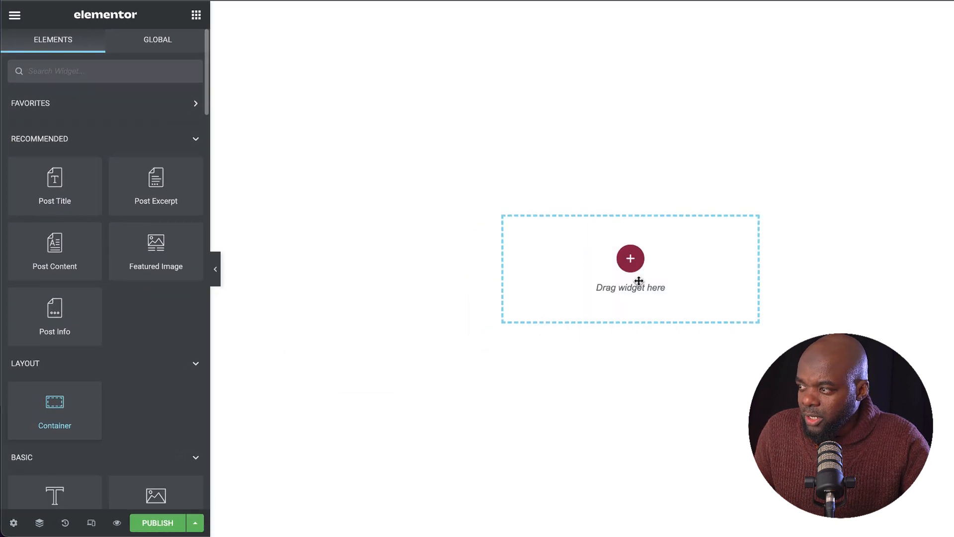
Drop an empty container onto the loop item canvas and return to the widget list
{"action": "left_click", "coordinate": [630, 258]}
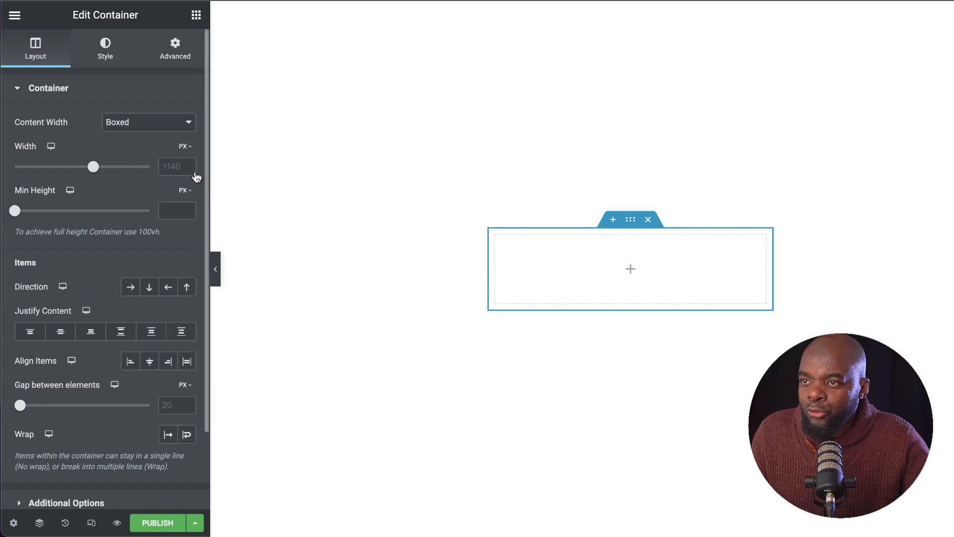
{"action": "left_click", "coordinate": [195, 14]}
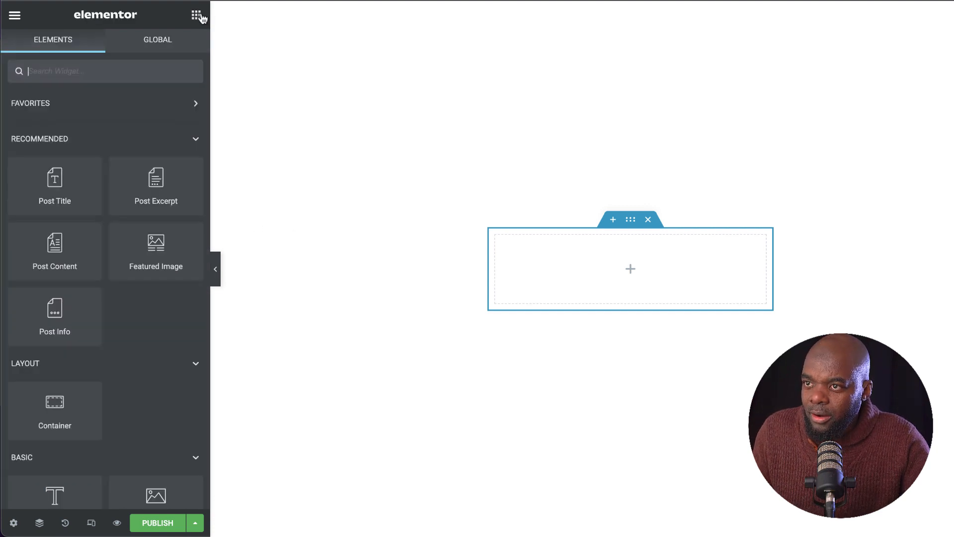
Add an Image widget that dynamically shows the post's Featured Image
{"action": "scroll", "scroll_direction": "down", "scroll_amount": 3}
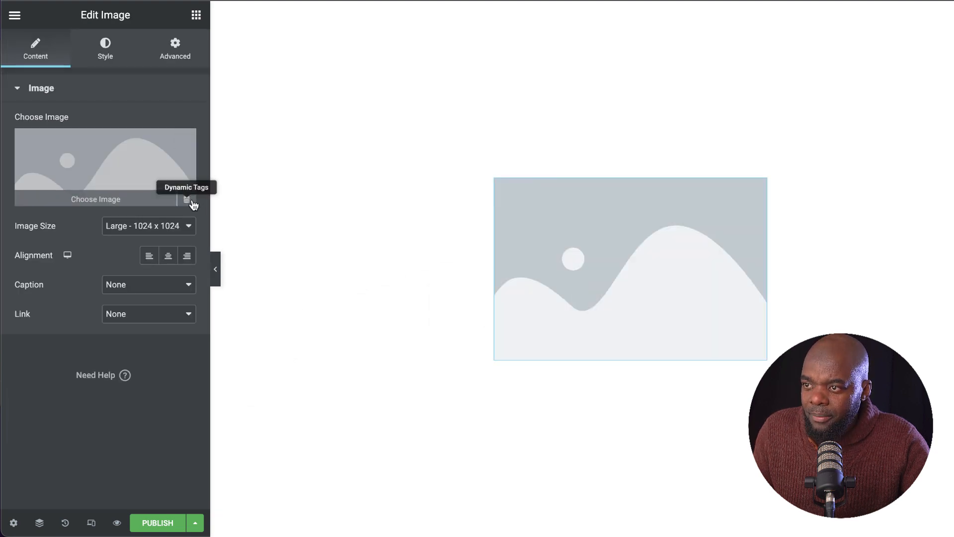
{"action": "left_click", "coordinate": [188, 200]}
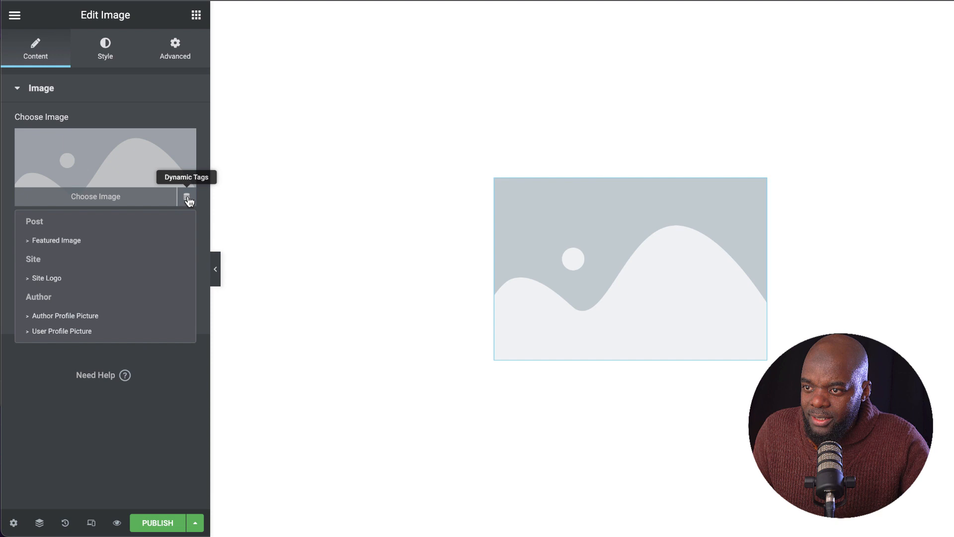
{"action": "left_click", "coordinate": [57, 239]}
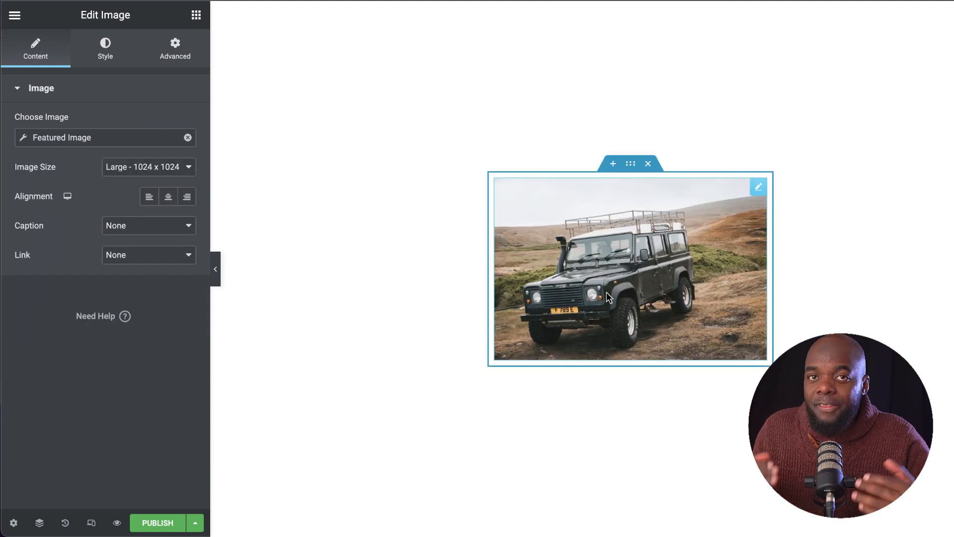
{"action": "mouse_move", "coordinate": [553, 229]}
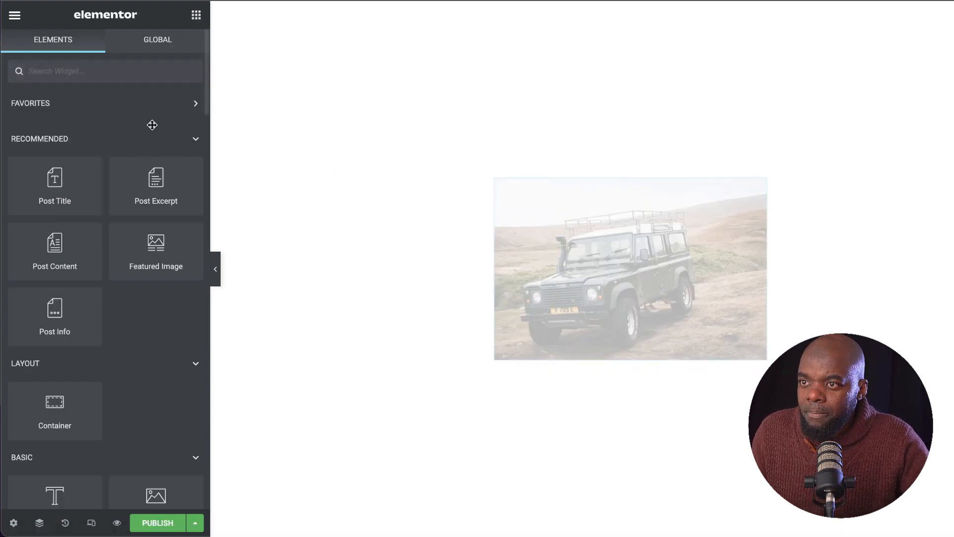
Add a Text Editor widget under the image bound to the dynamic Post Date
{"action": "scroll", "scroll_direction": "down", "scroll_amount": 3}
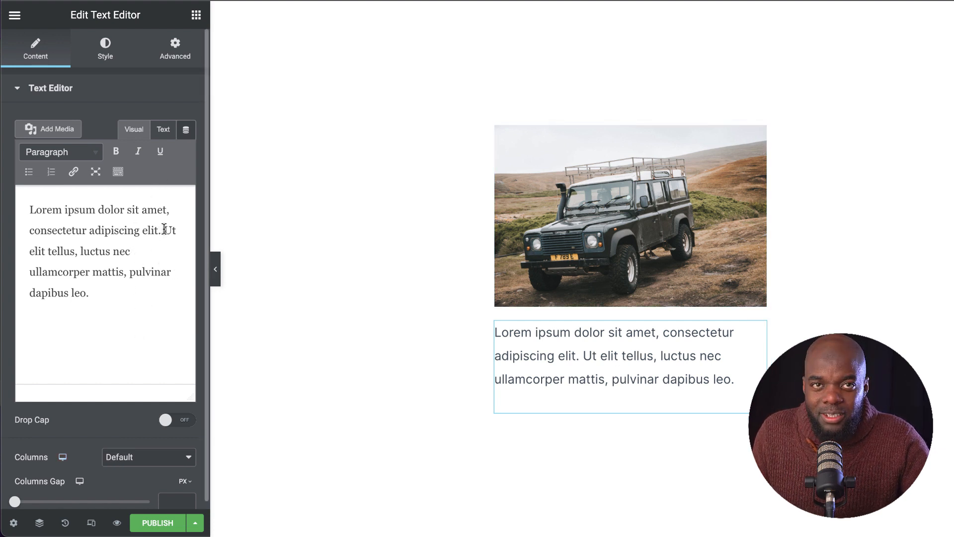
{"action": "mouse_move", "coordinate": [186, 129]}
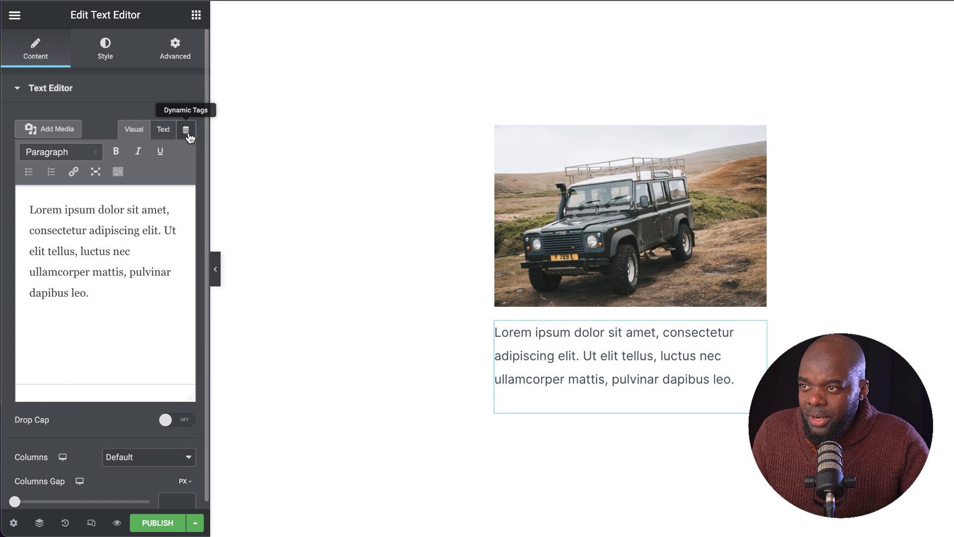
{"action": "left_click", "coordinate": [185, 130]}
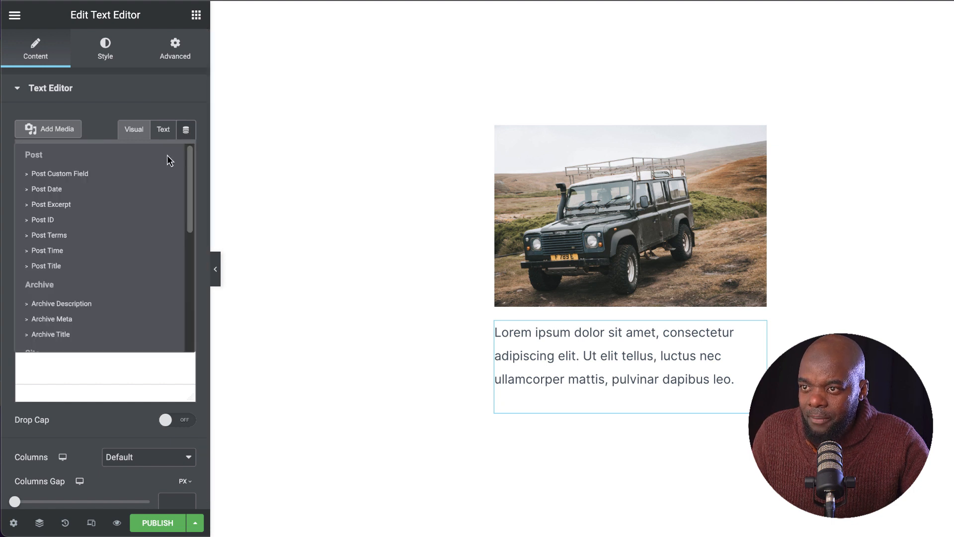
{"action": "mouse_move", "coordinate": [67, 191]}
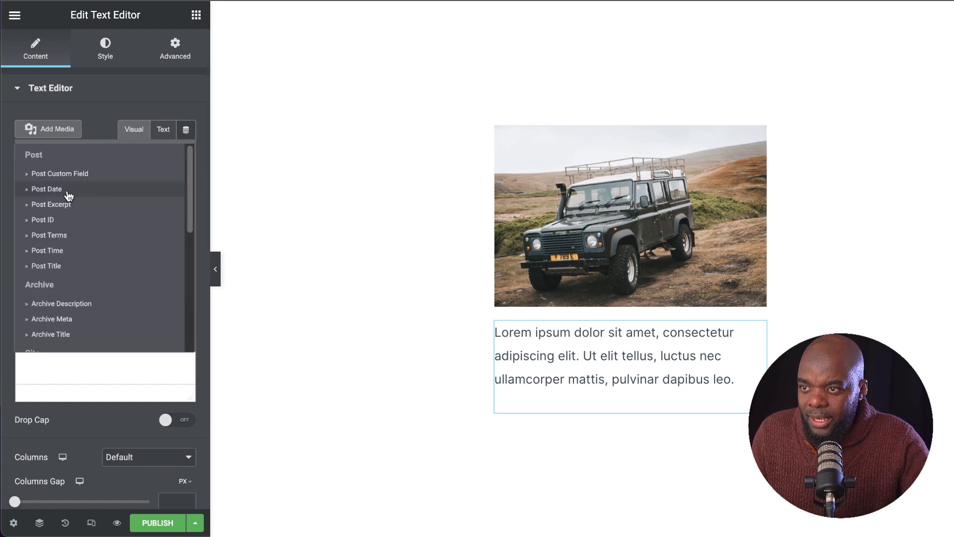
{"action": "left_click", "coordinate": [47, 189]}
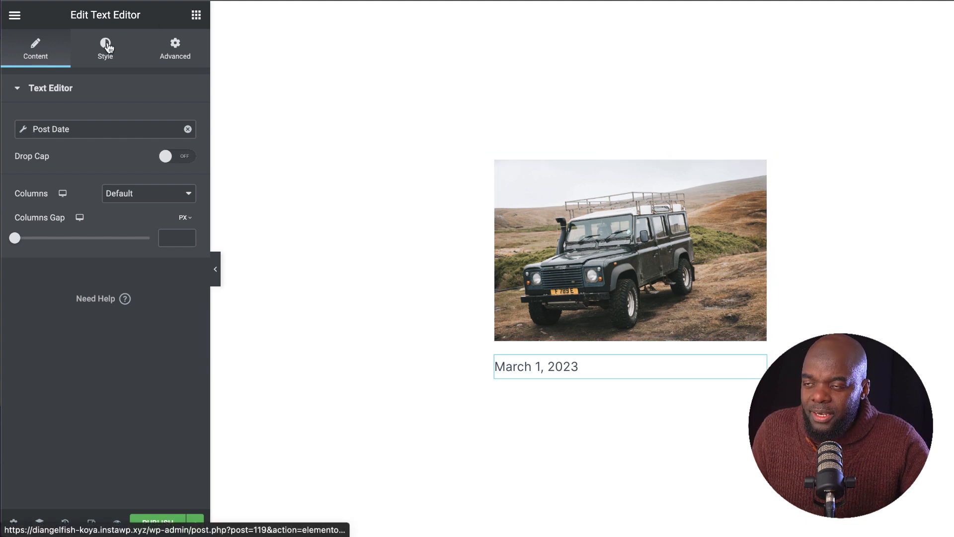
Center the date and style it at 14px, bold 700, with 1 em line height
{"action": "left_click", "coordinate": [105, 49]}
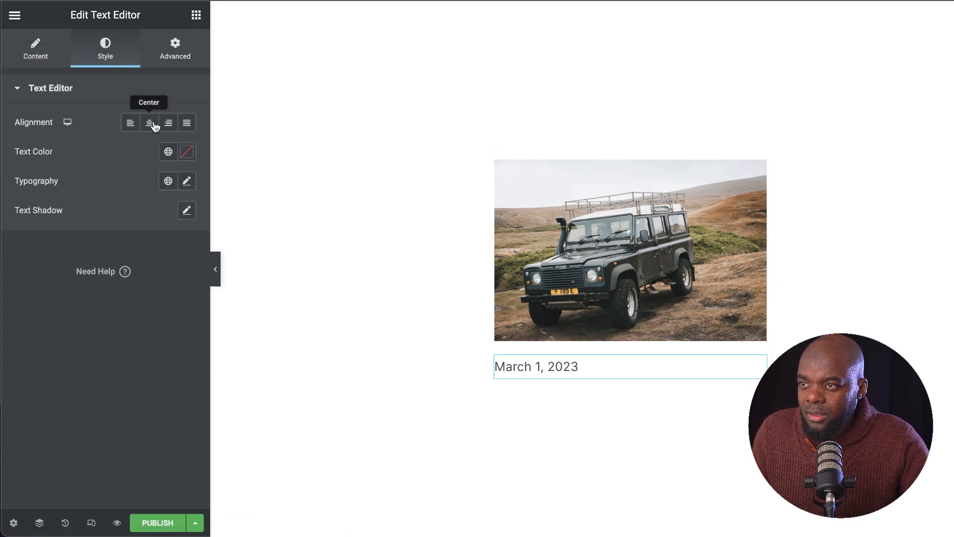
{"action": "left_click", "coordinate": [149, 123]}
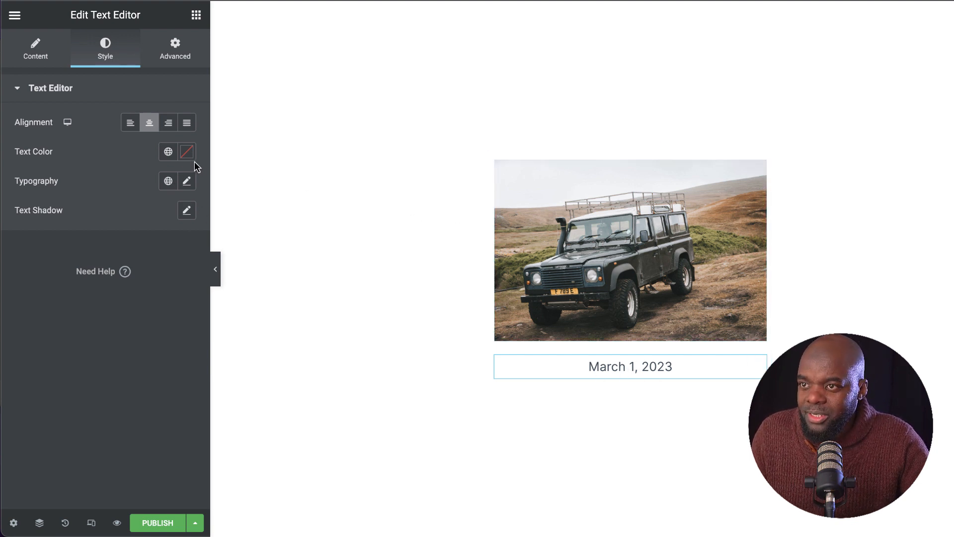
{"action": "left_click", "coordinate": [572, 279]}
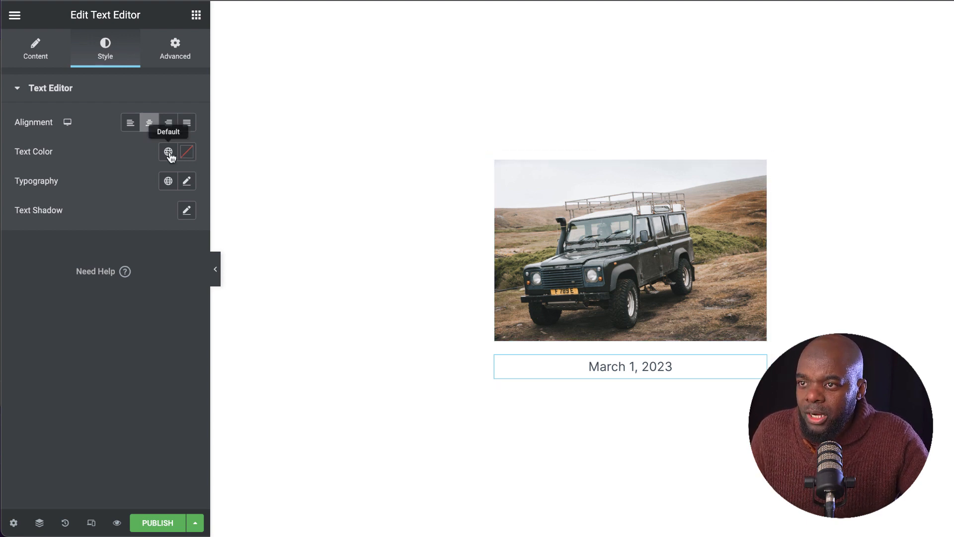
{"action": "left_click", "coordinate": [187, 181]}
{"action": "type", "text": "14"}
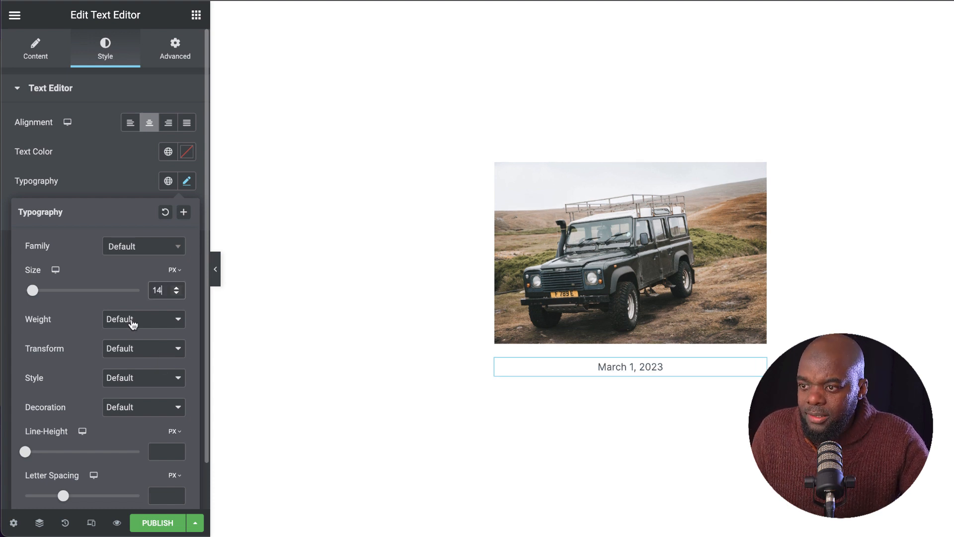
{"action": "left_click", "coordinate": [144, 319]}
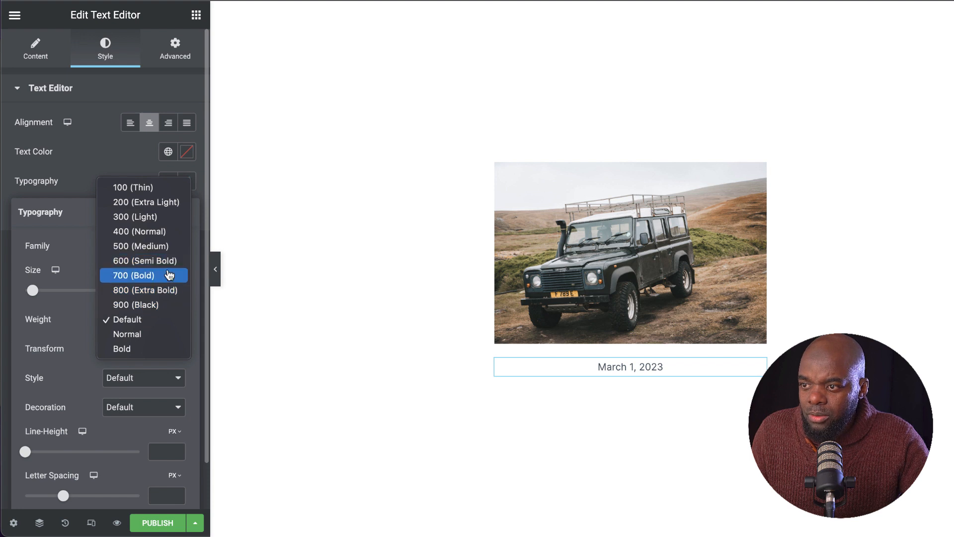
{"action": "left_click", "coordinate": [144, 275]}
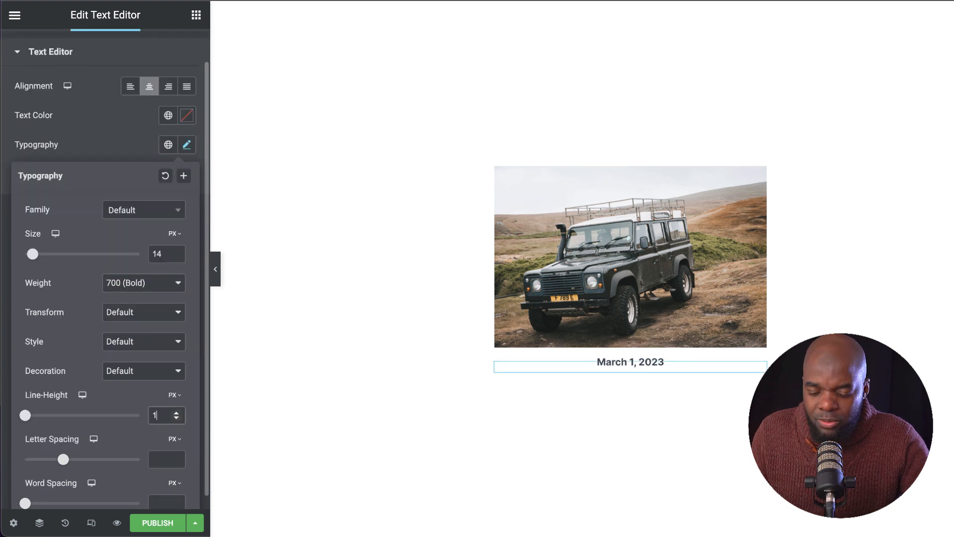
{"action": "left_click", "coordinate": [175, 395]}
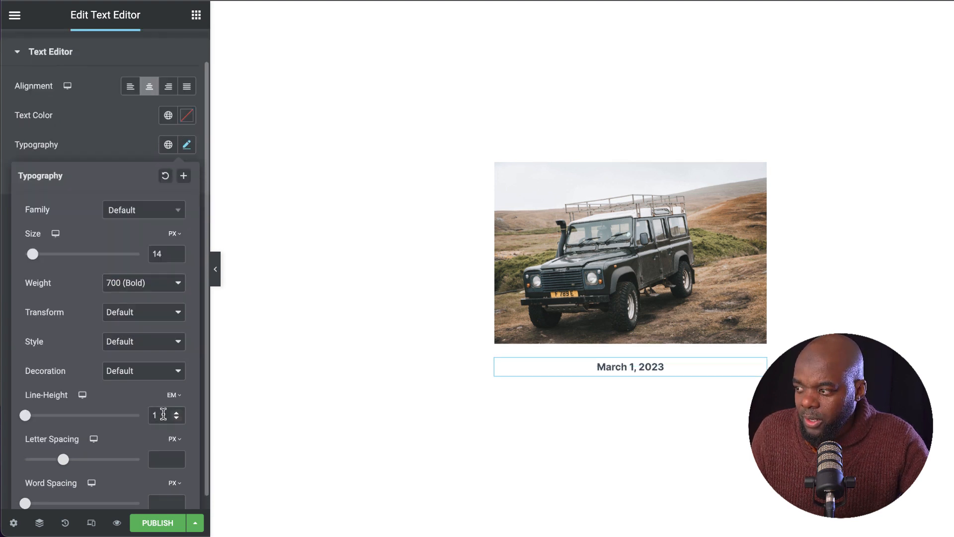
{"action": "left_click", "coordinate": [631, 366]}
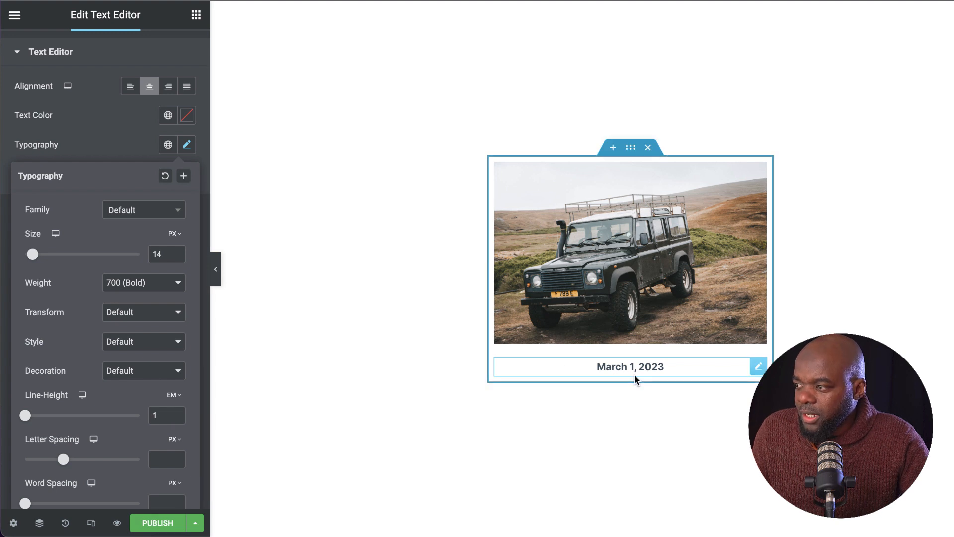
Add the post title below the date and change its HTML tag from H1 to H4
{"action": "left_click", "coordinate": [196, 15]}
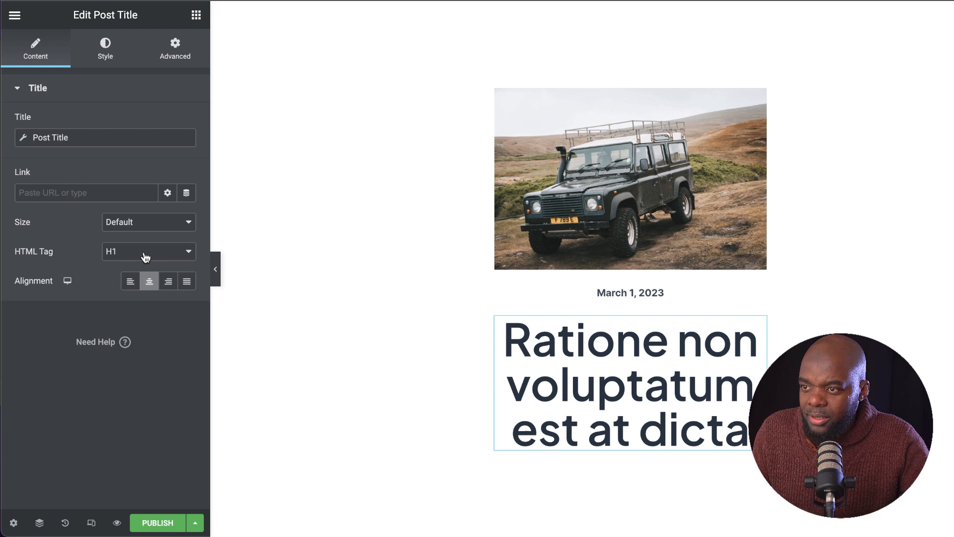
{"action": "left_click", "coordinate": [149, 252]}
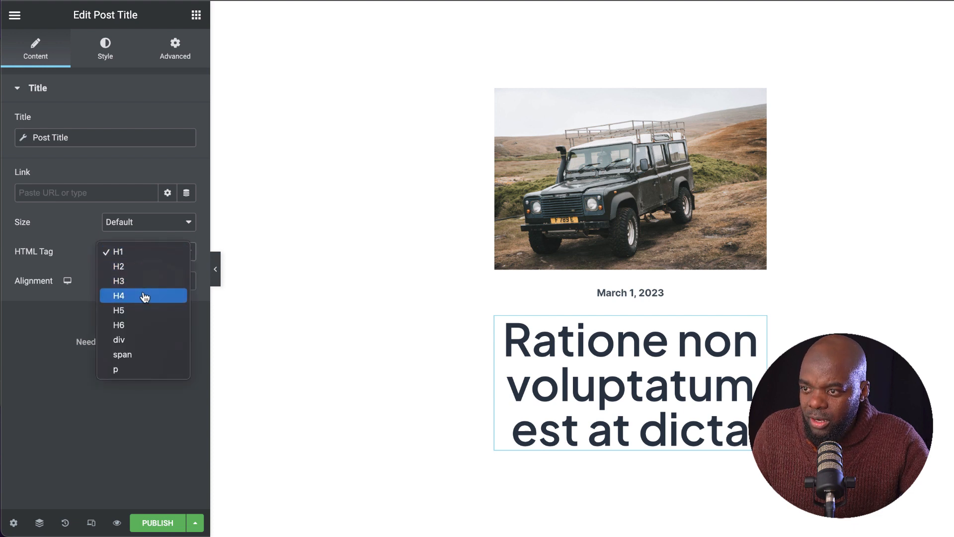
{"action": "left_click", "coordinate": [118, 296]}
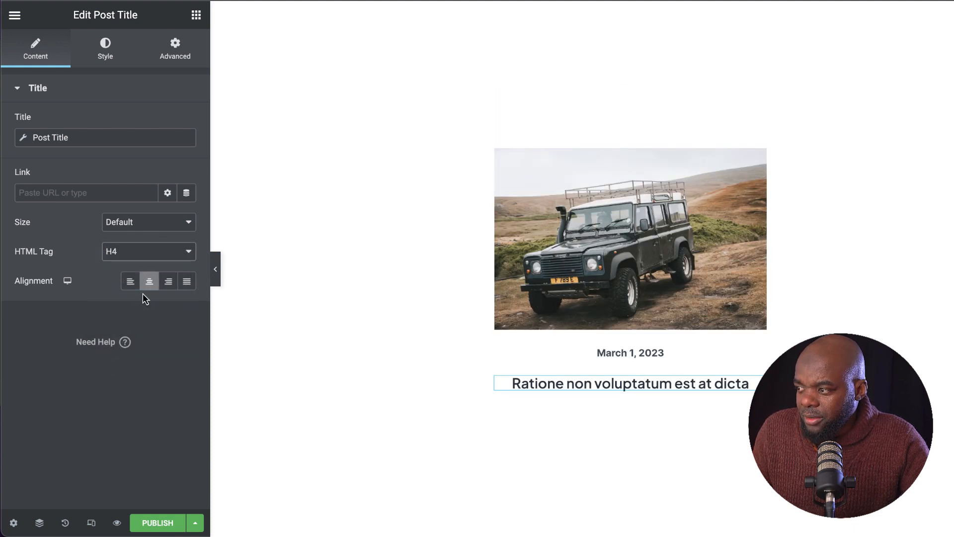
{"action": "left_click", "coordinate": [621, 383]}
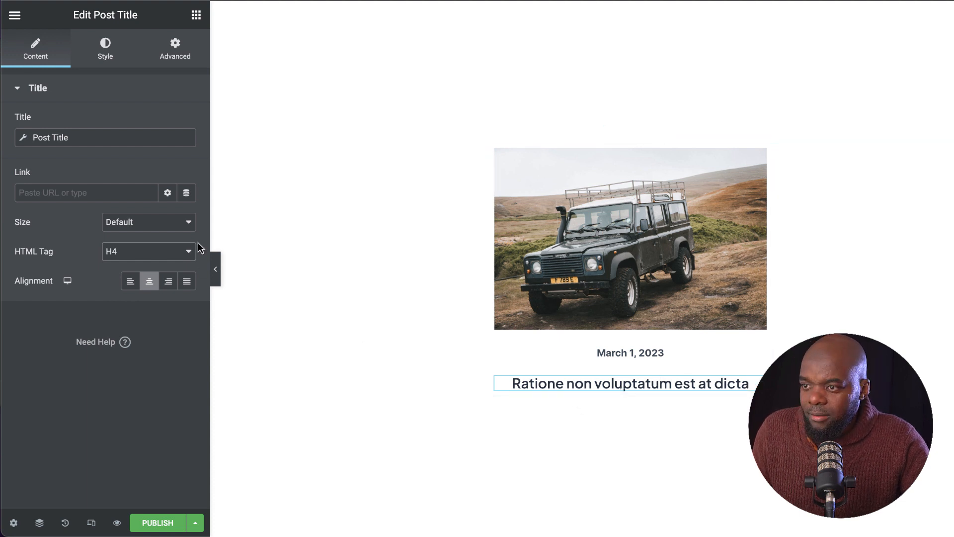
{"action": "mouse_move", "coordinate": [140, 79]}
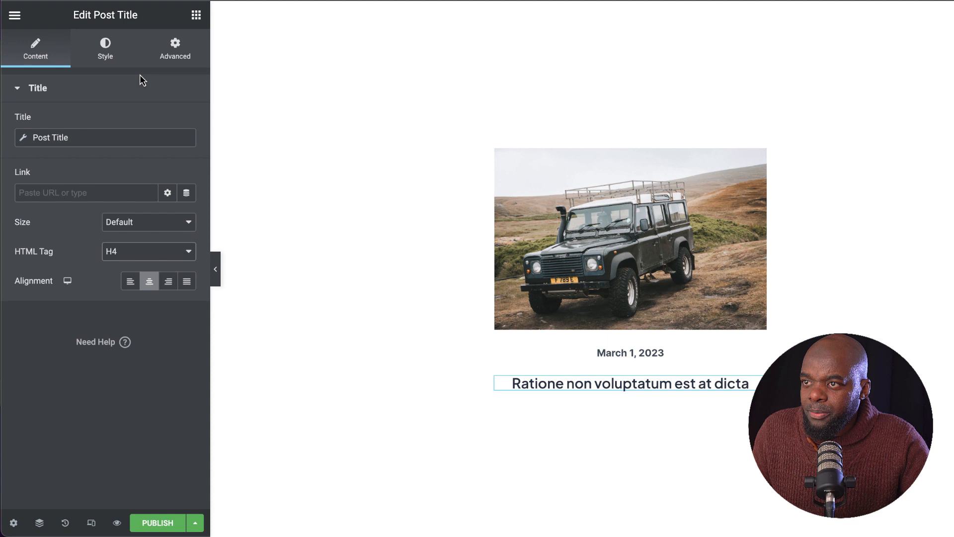
Set the post title's typography to Bold weight with a 1 em line height
{"action": "left_click", "coordinate": [105, 49]}
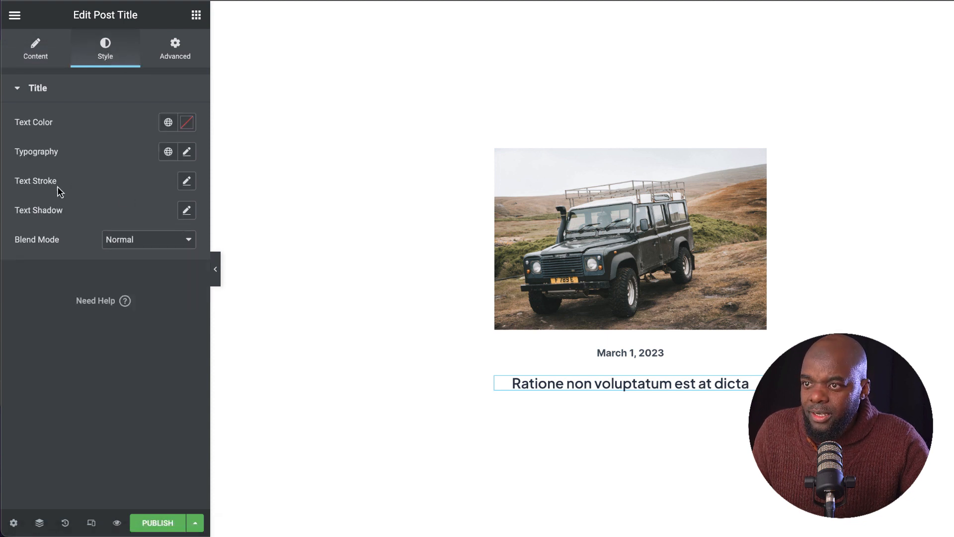
{"action": "left_click", "coordinate": [187, 152]}
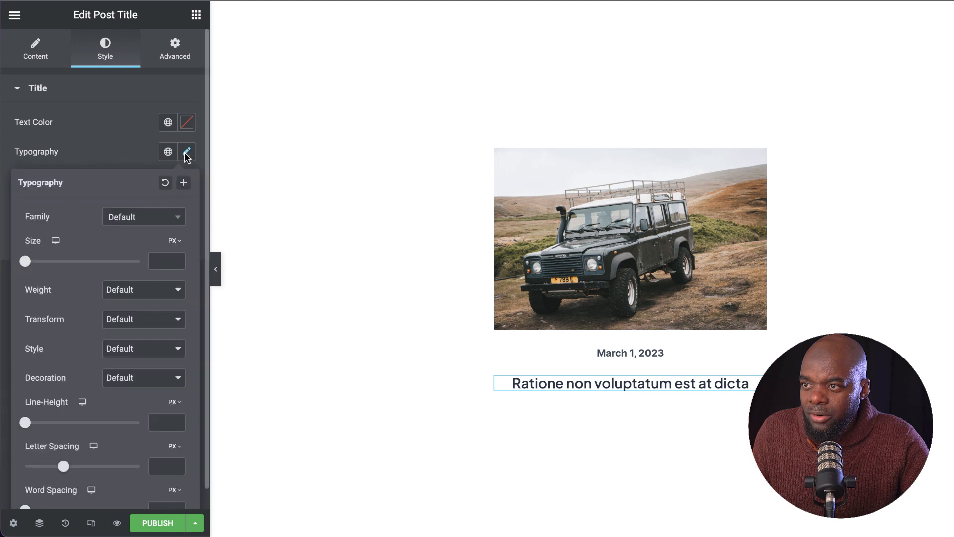
{"action": "mouse_move", "coordinate": [141, 296]}
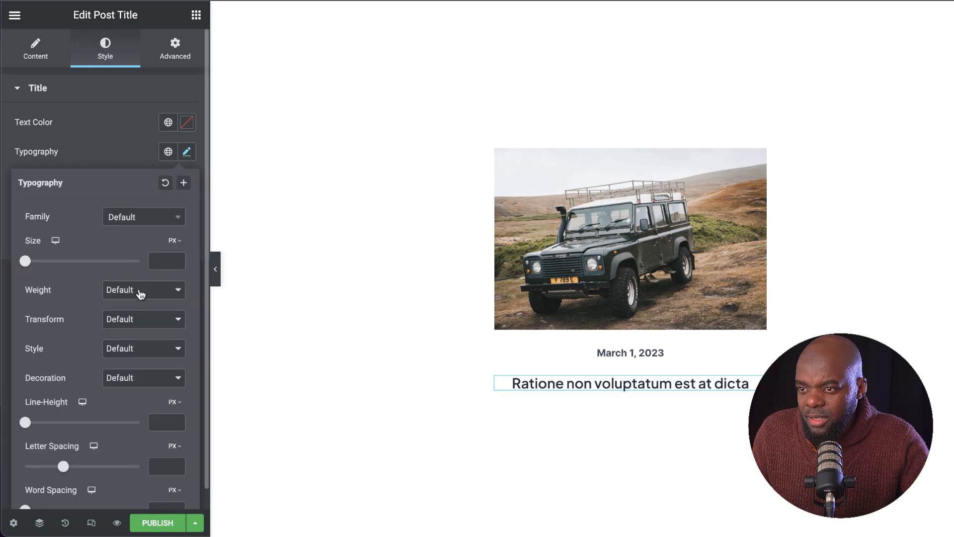
{"action": "left_click", "coordinate": [144, 290]}
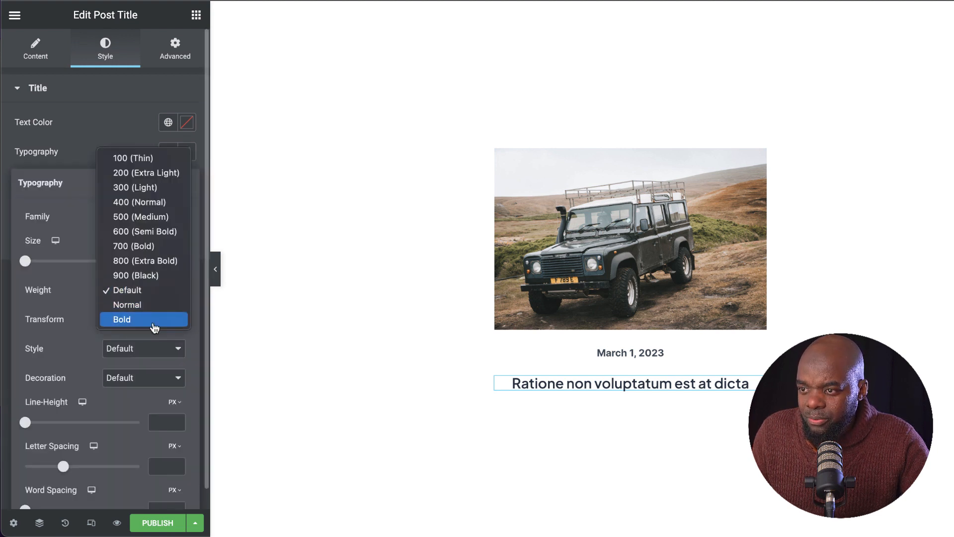
{"action": "left_click", "coordinate": [121, 319]}
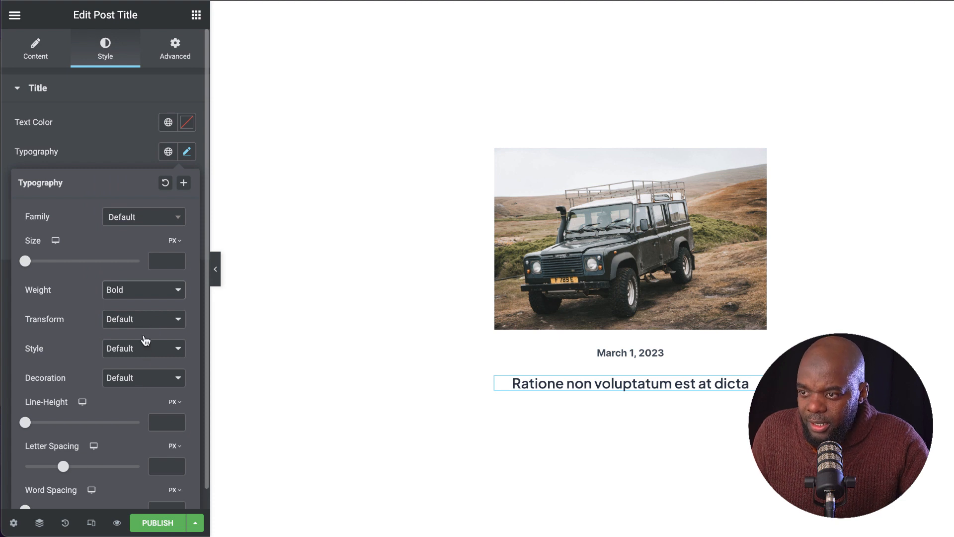
{"action": "scroll", "scroll_direction": "down", "scroll_amount": 3}
{"action": "type", "text": "1"}
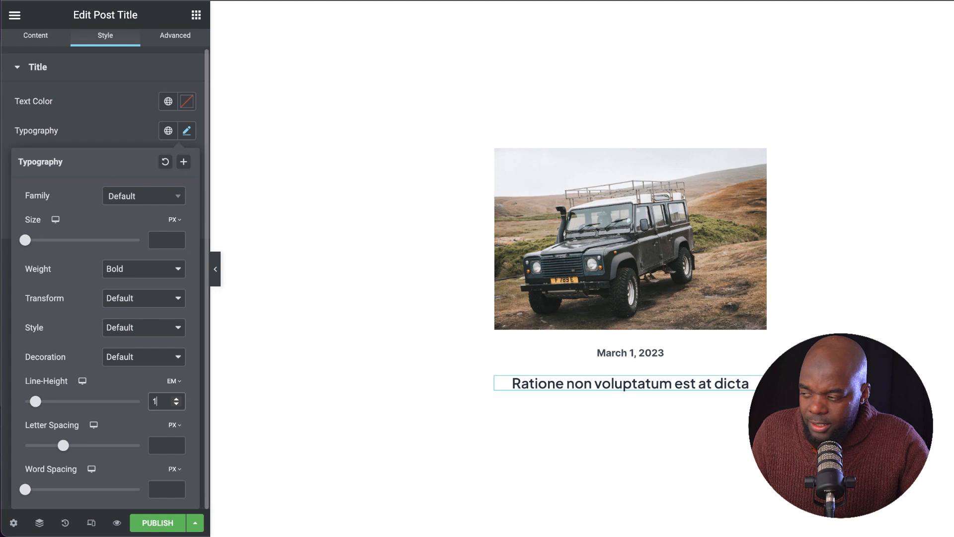
{"action": "mouse_move", "coordinate": [157, 428]}
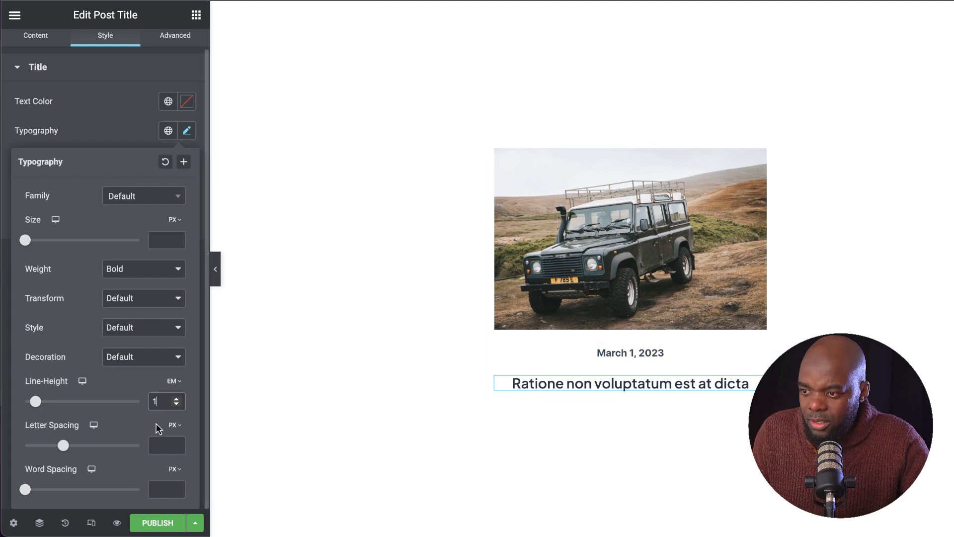
{"action": "left_click", "coordinate": [630, 238]}
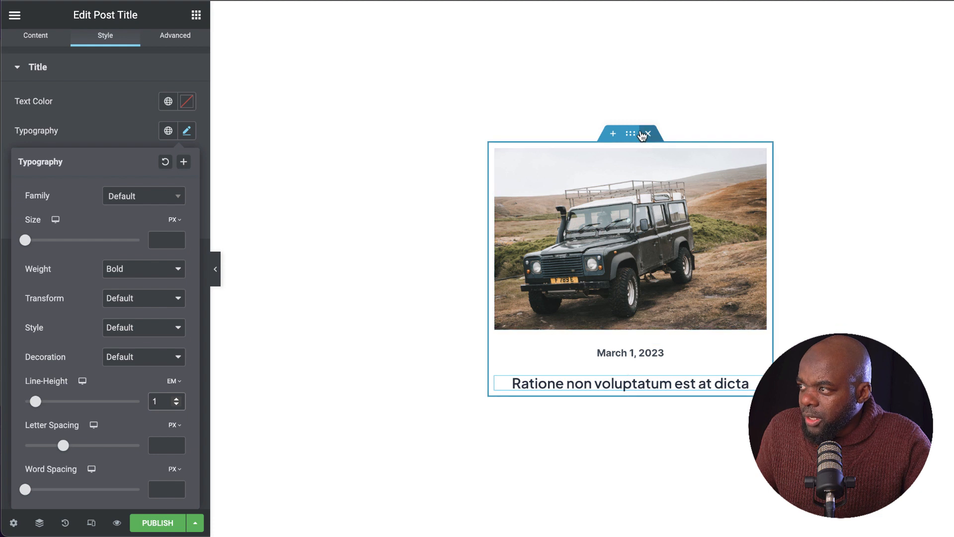
Select the card's parent container and set its gap between elements to 3 px
{"action": "left_click", "coordinate": [630, 133]}
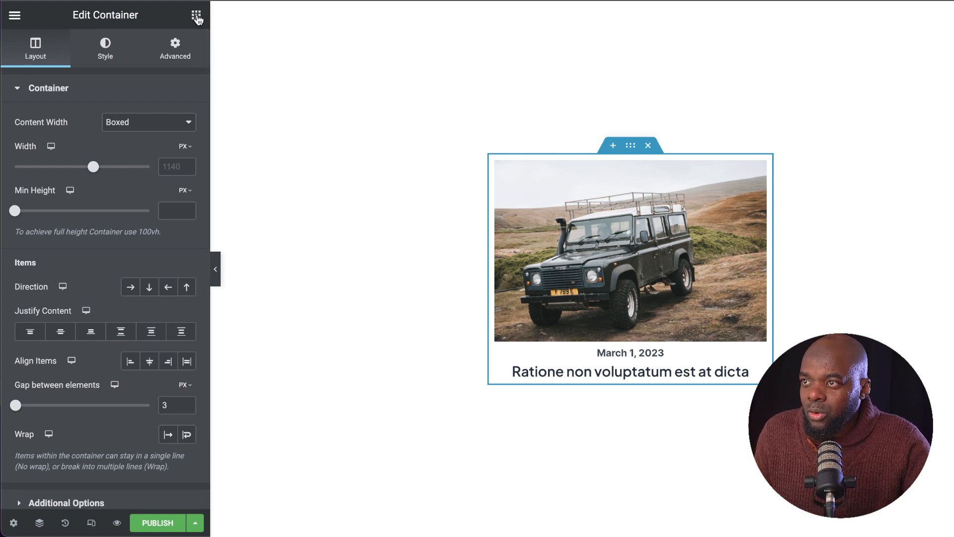
Place a Post Excerpt widget under the title, sized 16px with 1.2 em line height
{"action": "left_click", "coordinate": [197, 14]}
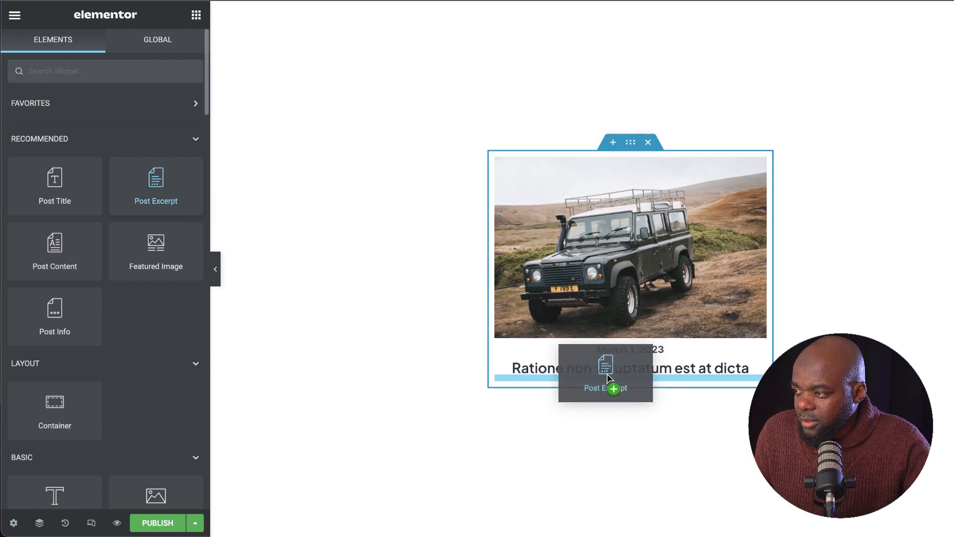
{"action": "left_click", "coordinate": [606, 377]}
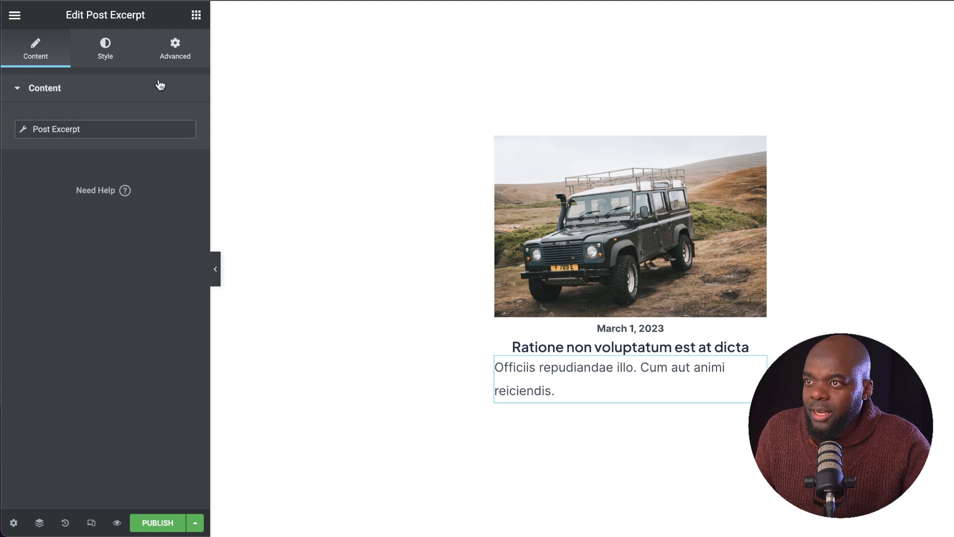
{"action": "left_click", "coordinate": [105, 49]}
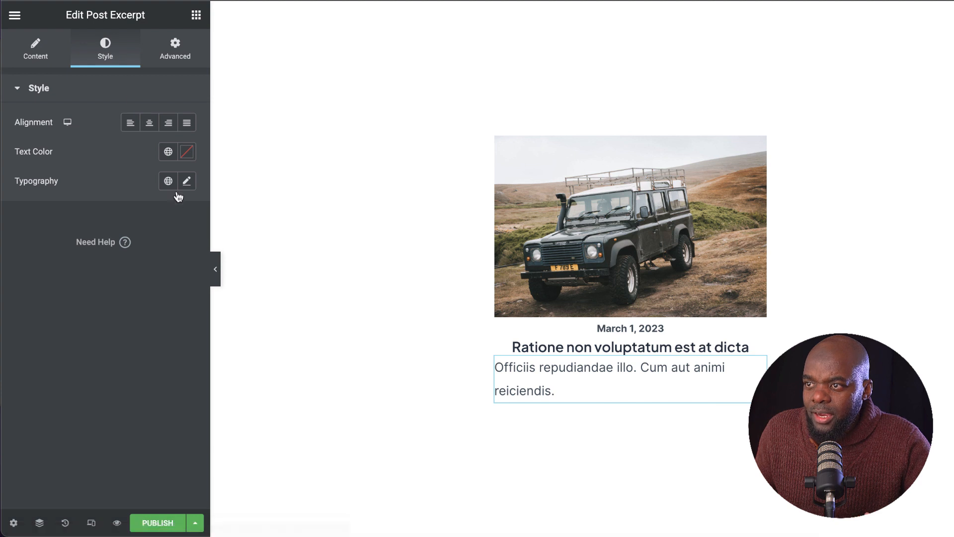
{"action": "left_click", "coordinate": [187, 181]}
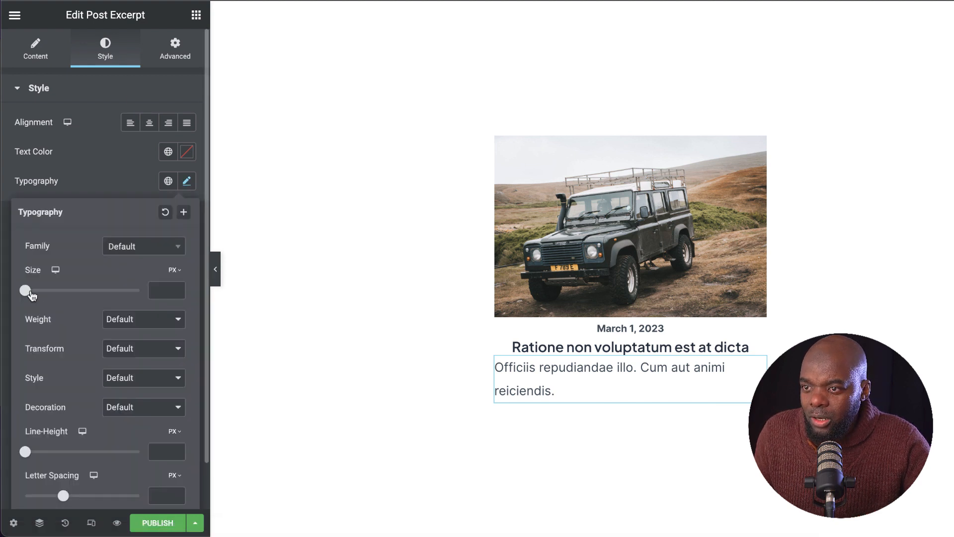
{"action": "left_click", "coordinate": [165, 290]}
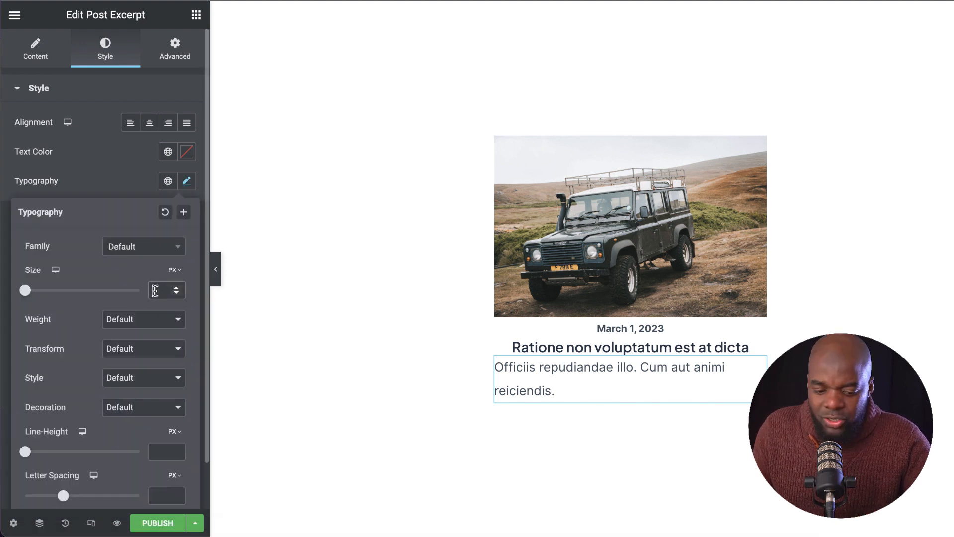
{"action": "type", "text": "16"}
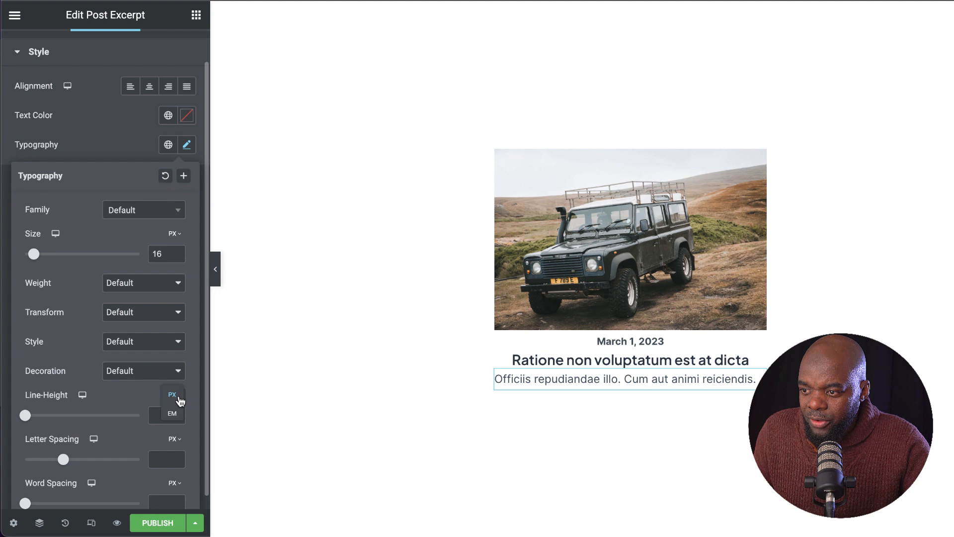
{"action": "left_click", "coordinate": [172, 402]}
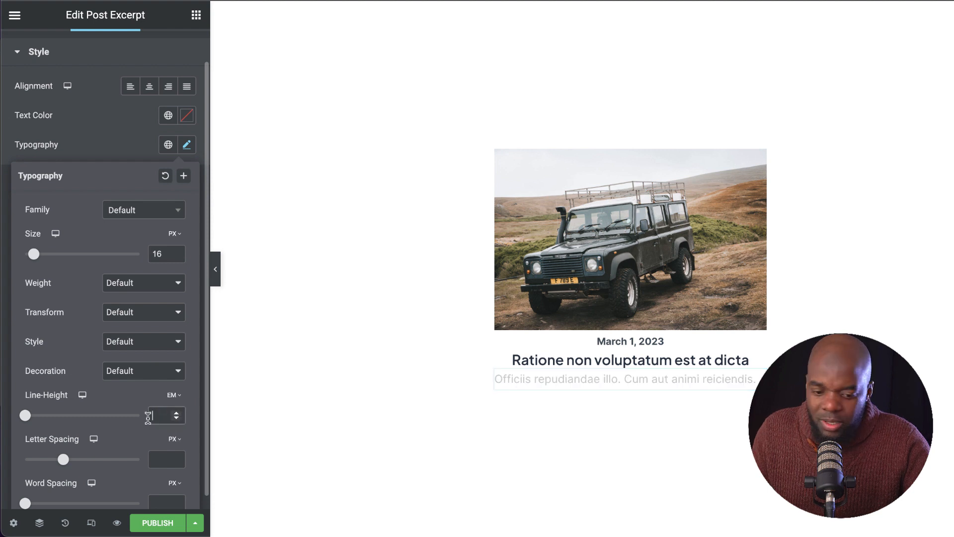
{"action": "type", "text": "1.2"}
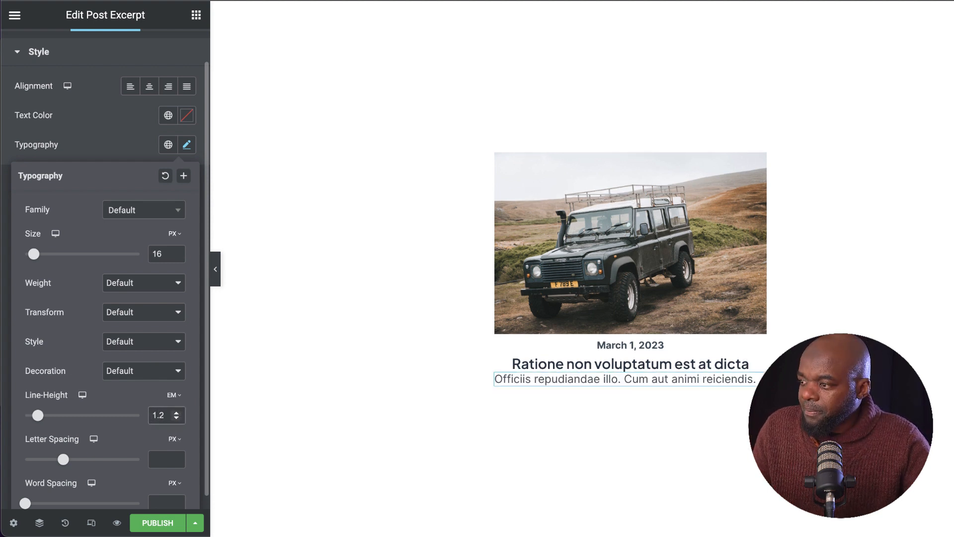
{"action": "left_click", "coordinate": [629, 364]}
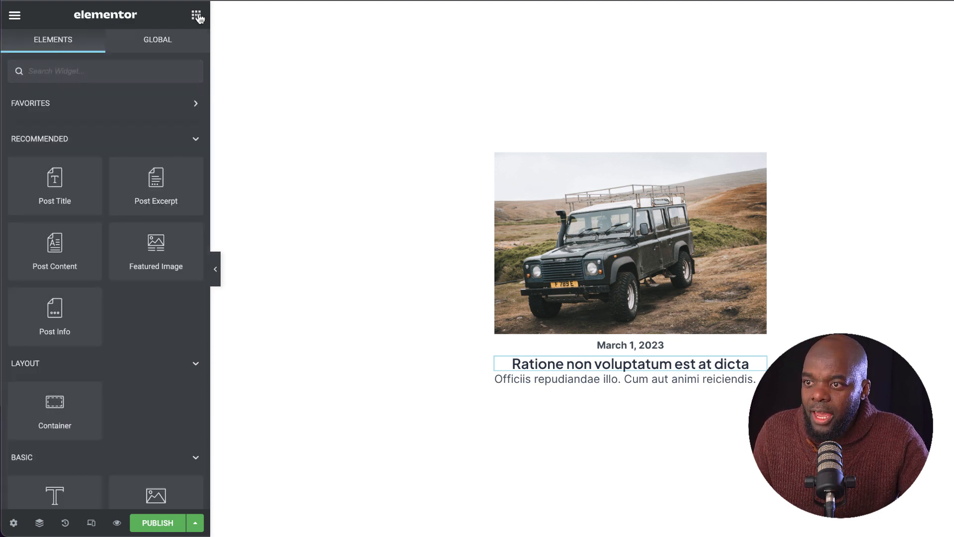
Label the button 'Read More', make it Small and centred, and link it to Post URL
{"action": "scroll", "scroll_direction": "down", "scroll_amount": 3}
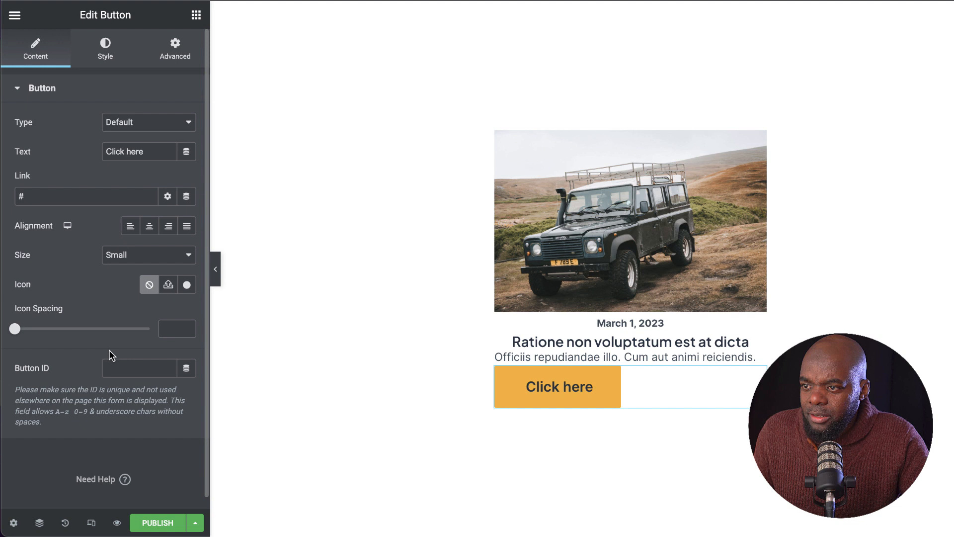
{"action": "double_click", "coordinate": [139, 152]}
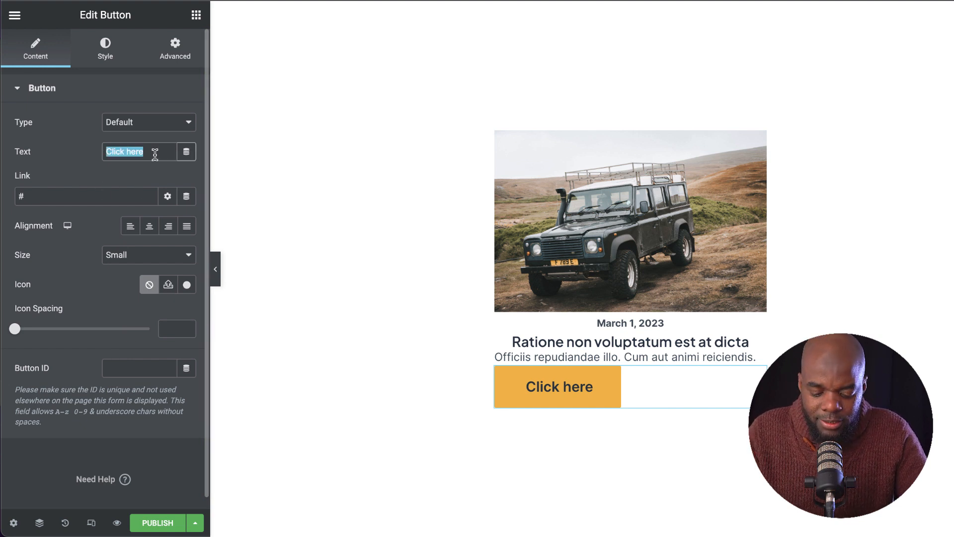
{"action": "type", "text": "Read More"}
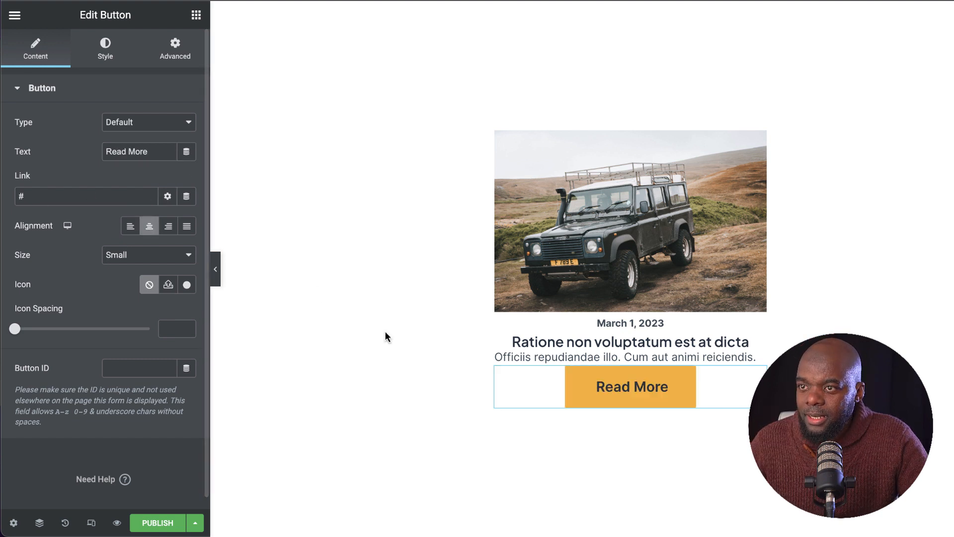
{"action": "mouse_move", "coordinate": [187, 196]}
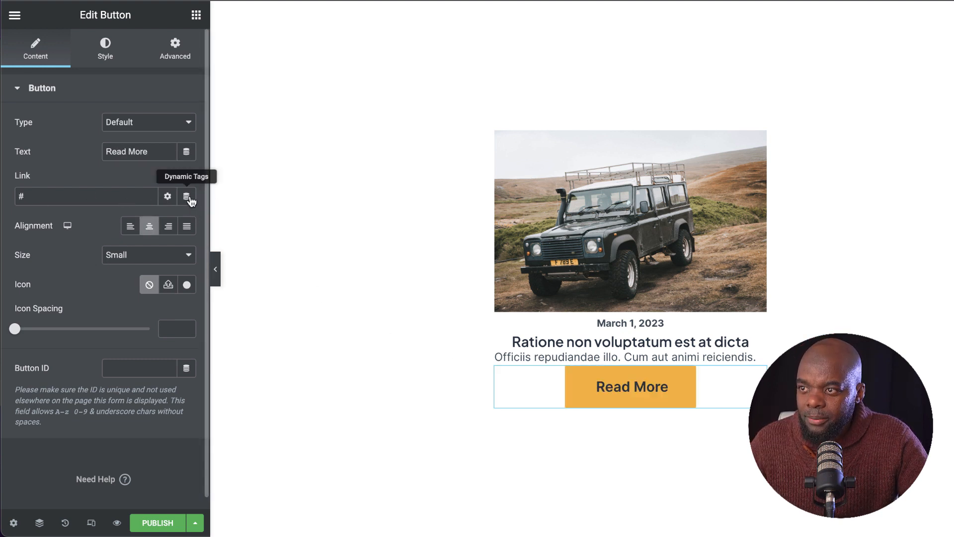
{"action": "left_click", "coordinate": [187, 196]}
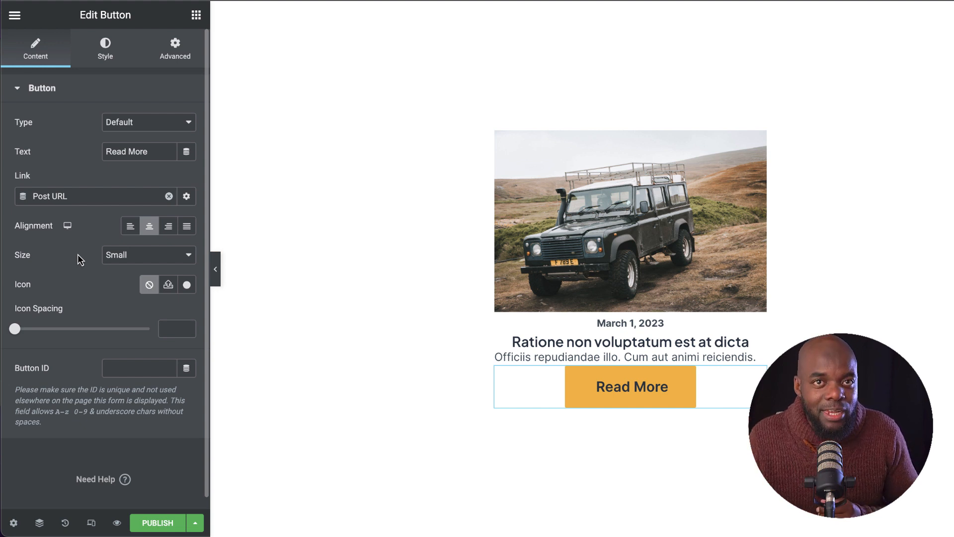
{"action": "mouse_move", "coordinate": [136, 67]}
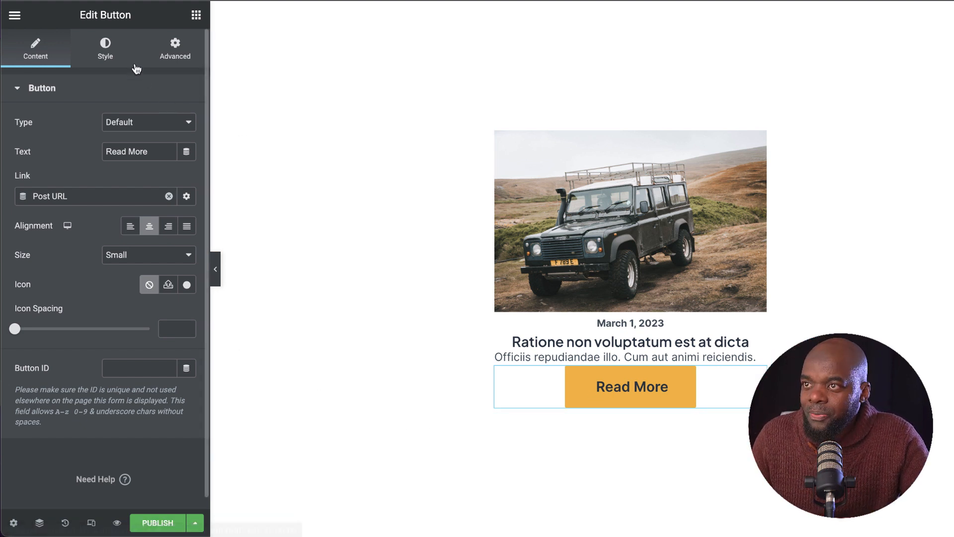
Set the Read More button's padding to 12 px top/bottom and 24 px left/right
{"action": "left_click", "coordinate": [105, 49]}
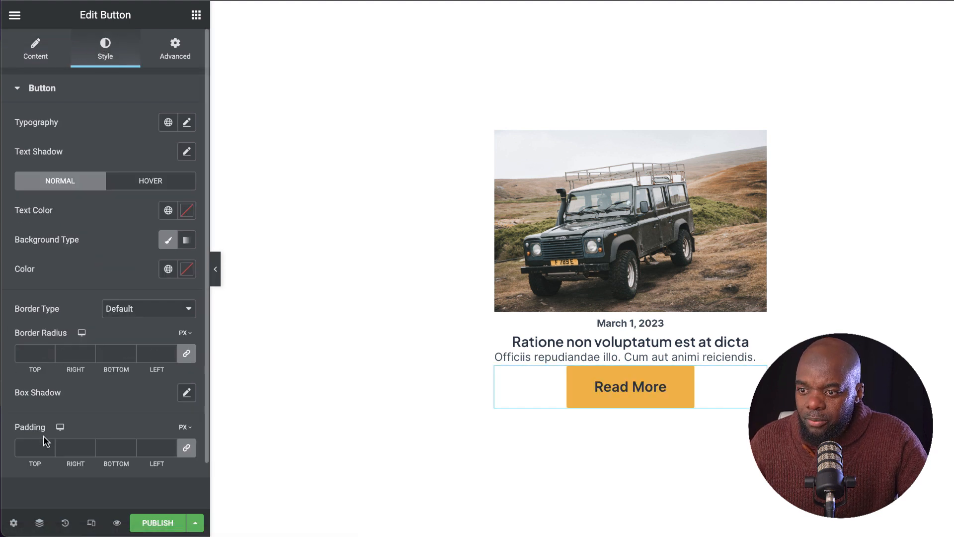
{"action": "scroll", "scroll_direction": "down", "scroll_amount": 3}
{"action": "type", "text": "4"}
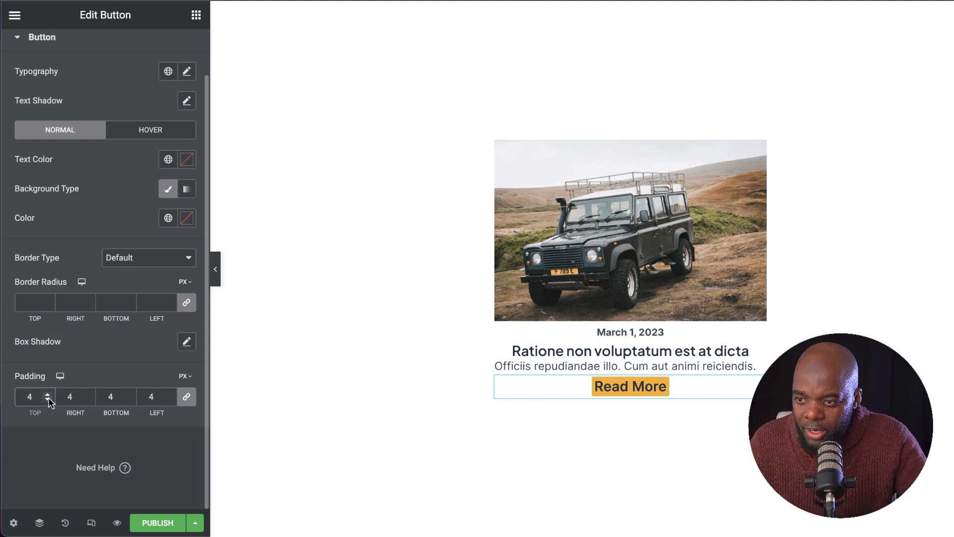
{"action": "left_click", "coordinate": [51, 393]}
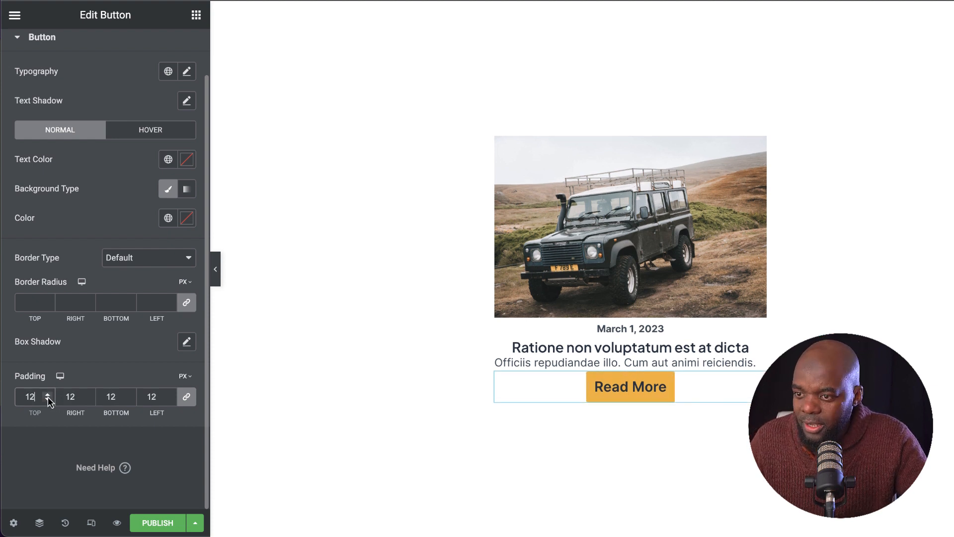
{"action": "mouse_move", "coordinate": [151, 397]}
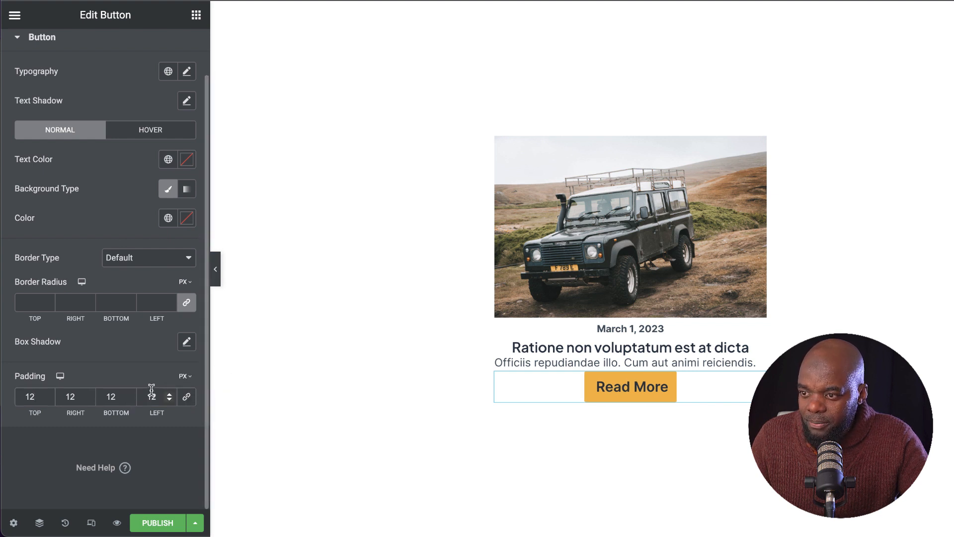
{"action": "triple_click", "coordinate": [157, 396]}
{"action": "type", "text": "24"}
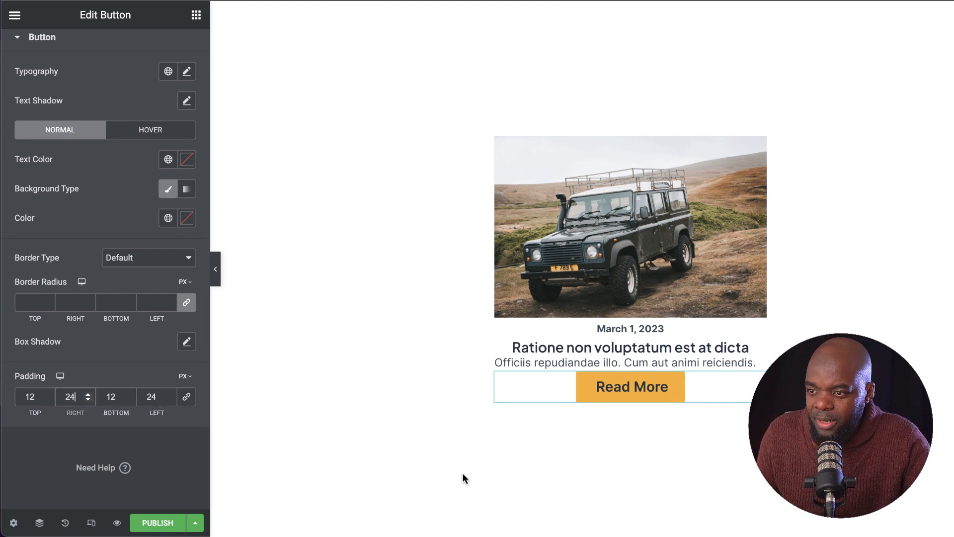
{"action": "mouse_move", "coordinate": [35, 303]}
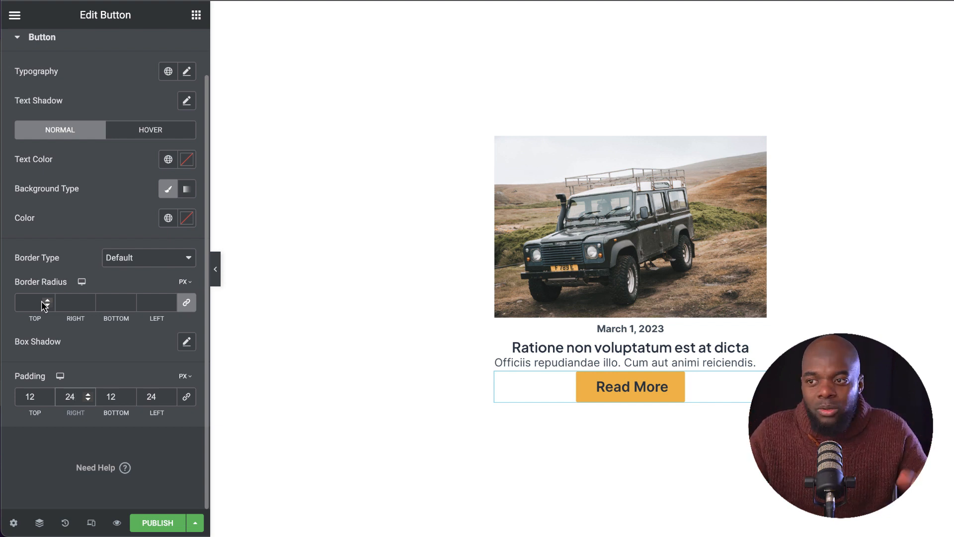
{"action": "mouse_move", "coordinate": [199, 321]}
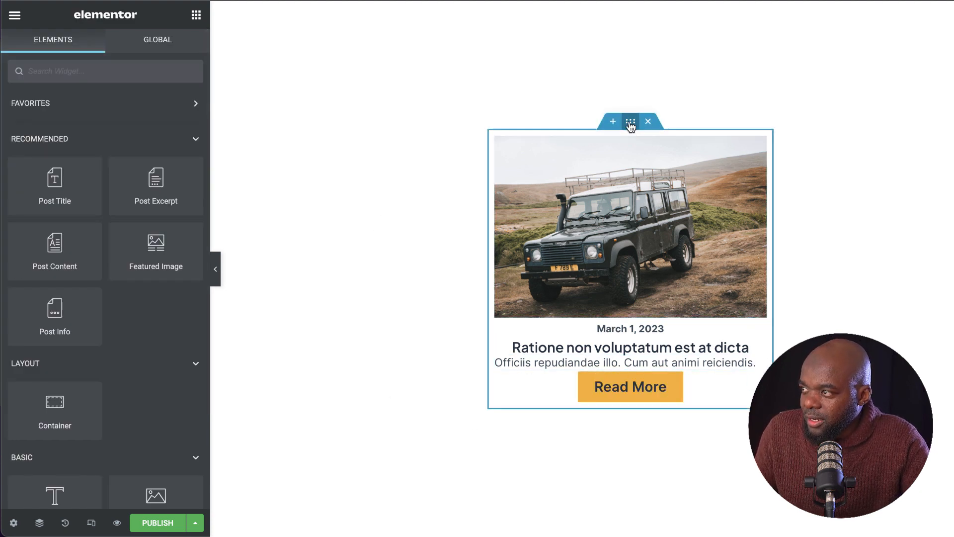
Select the post card container and set its gap between elements to 10 px
{"action": "left_click", "coordinate": [630, 122]}
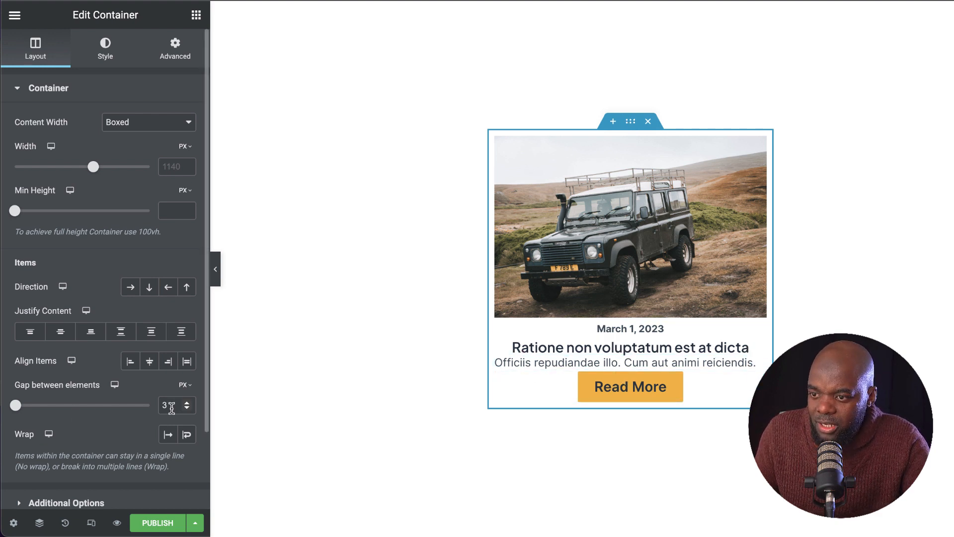
{"action": "left_click", "coordinate": [189, 409]}
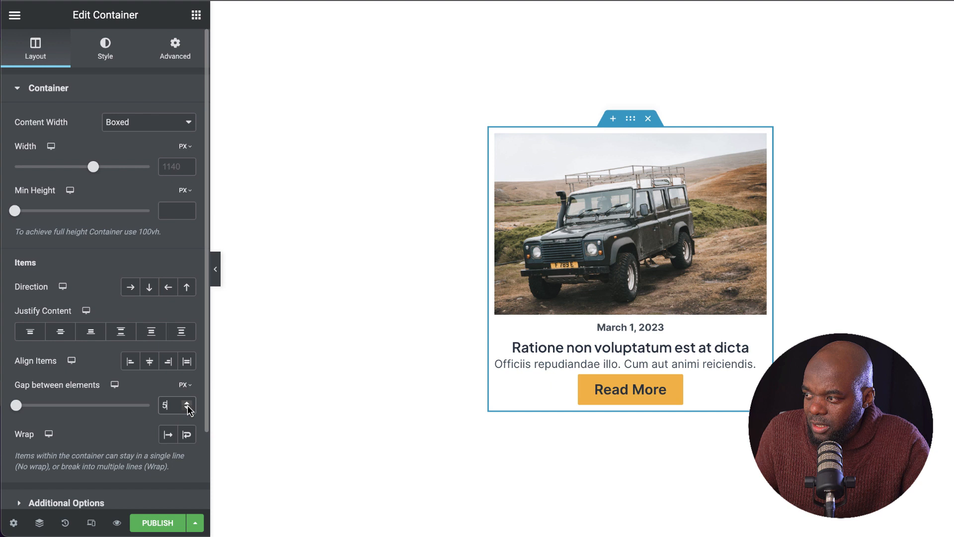
{"action": "left_click", "coordinate": [189, 402]}
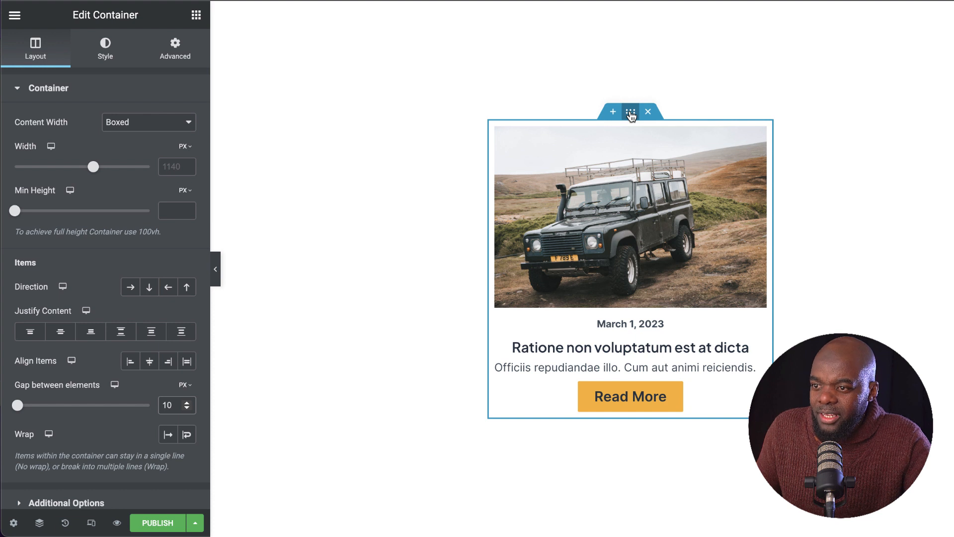
{"action": "mouse_move", "coordinate": [575, 123]}
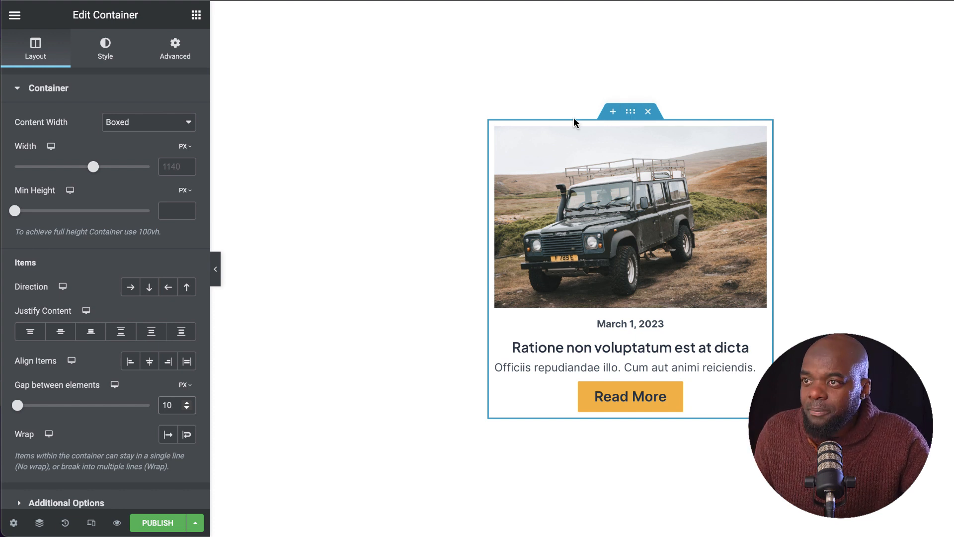
{"action": "mouse_move", "coordinate": [105, 47]}
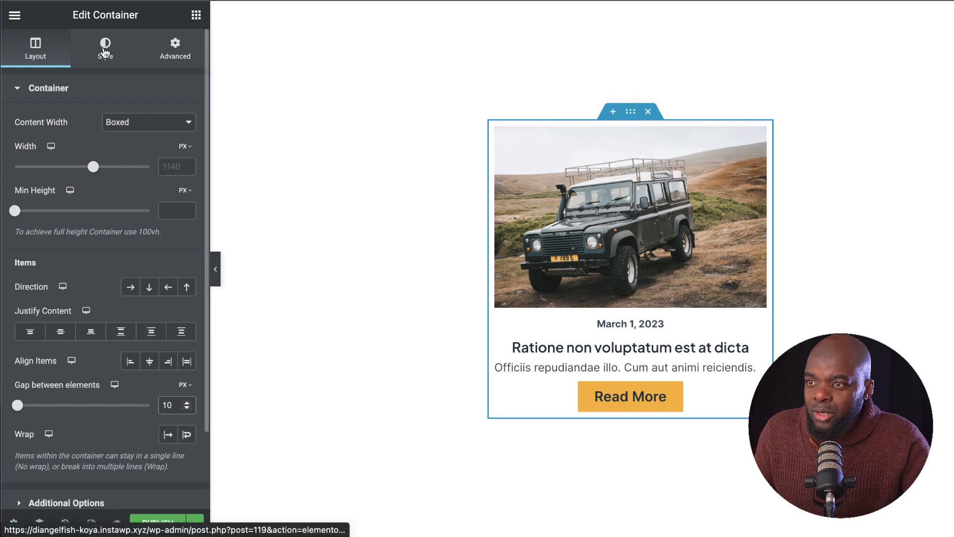
Set the card container's background colour to light gray
{"action": "left_click", "coordinate": [105, 48]}
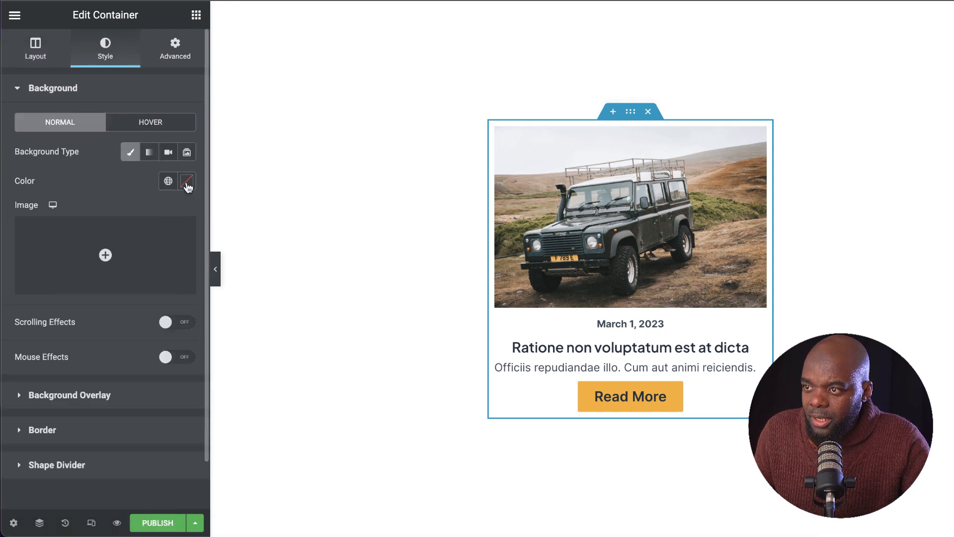
{"action": "left_click", "coordinate": [187, 181]}
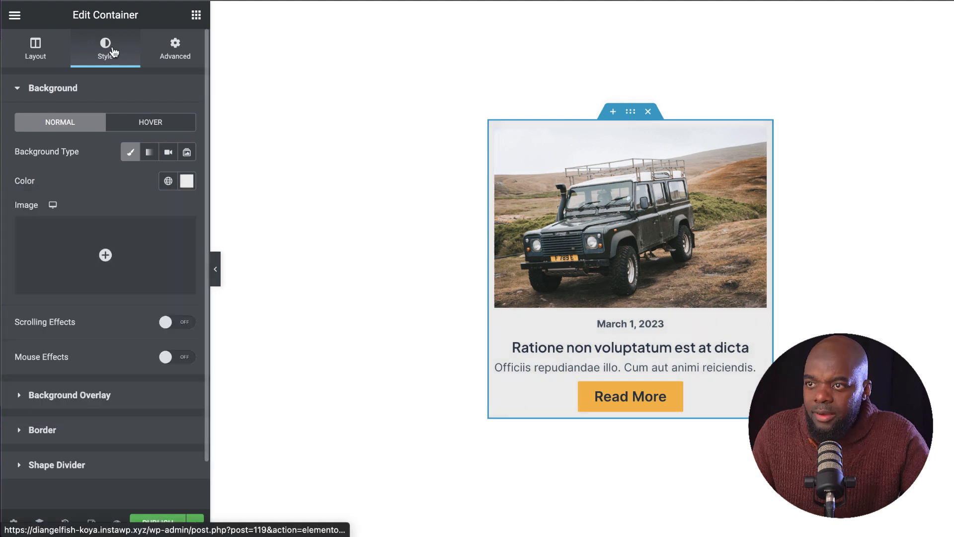
{"action": "left_click", "coordinate": [43, 430]}
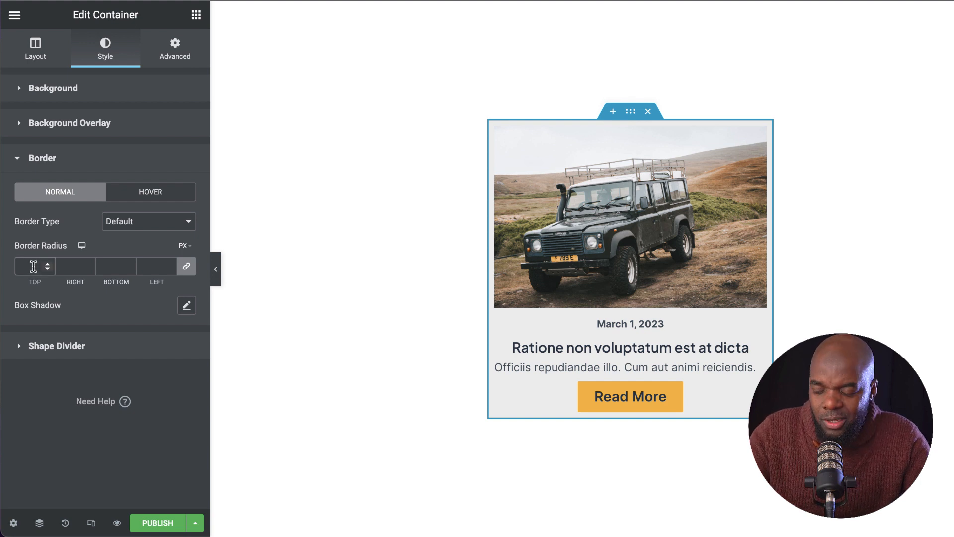
Set the card container's border radius to 10 px on all corners
{"action": "type", "text": "10"}
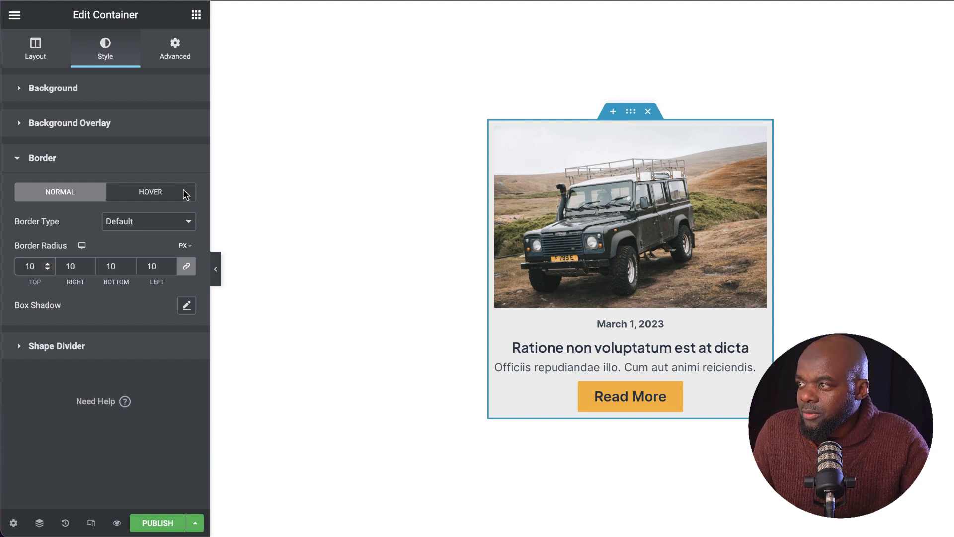
{"action": "mouse_move", "coordinate": [320, 203]}
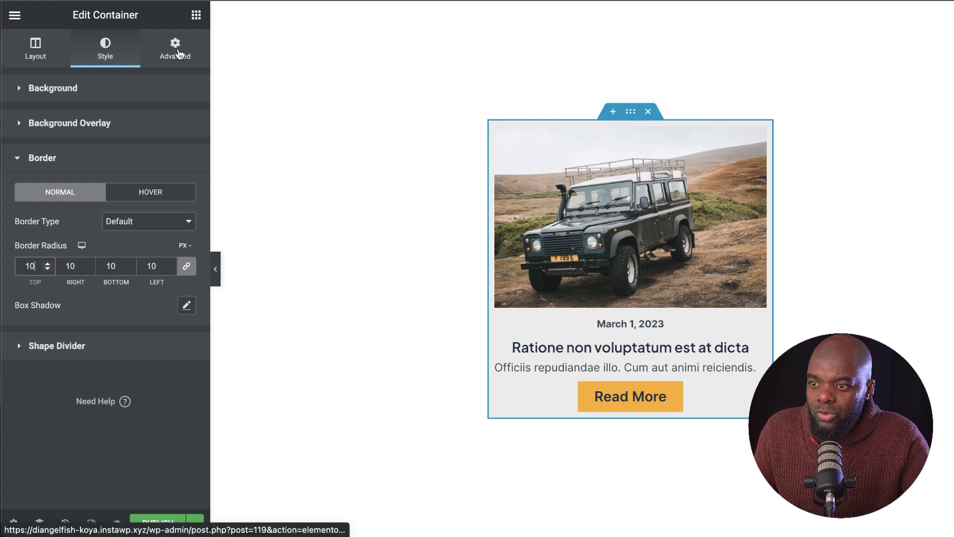
{"action": "left_click", "coordinate": [174, 48]}
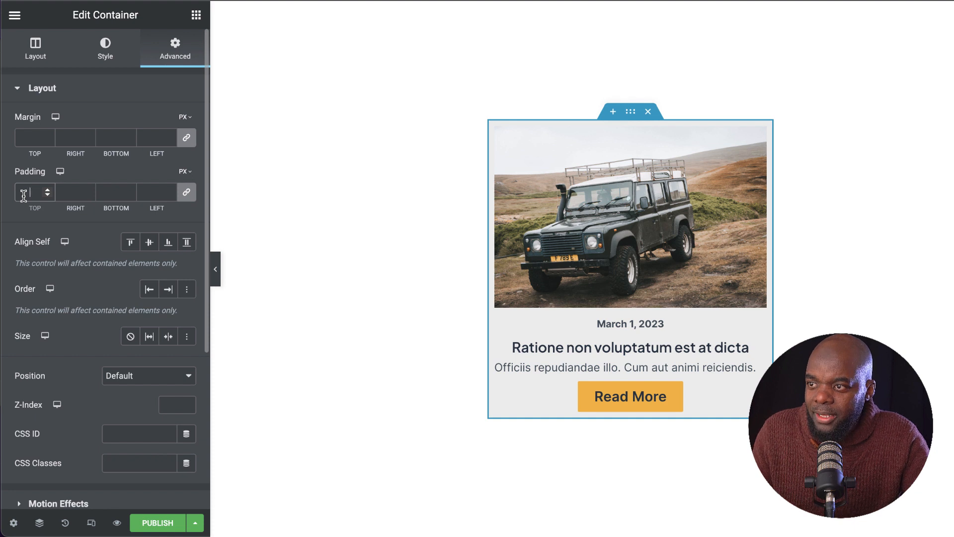
Give the card container 6% padding on all sides and select its featured image
{"action": "left_click", "coordinate": [183, 171]}
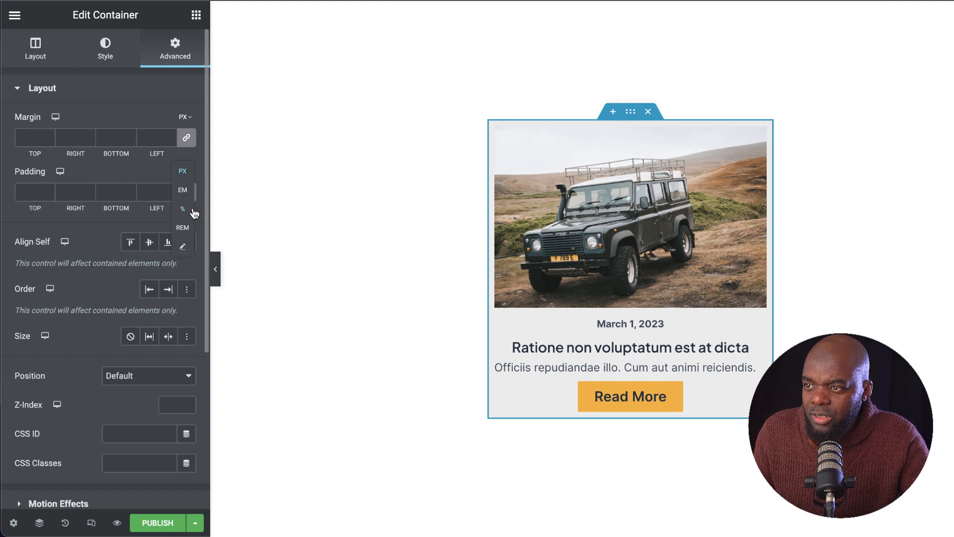
{"action": "left_click", "coordinate": [182, 209]}
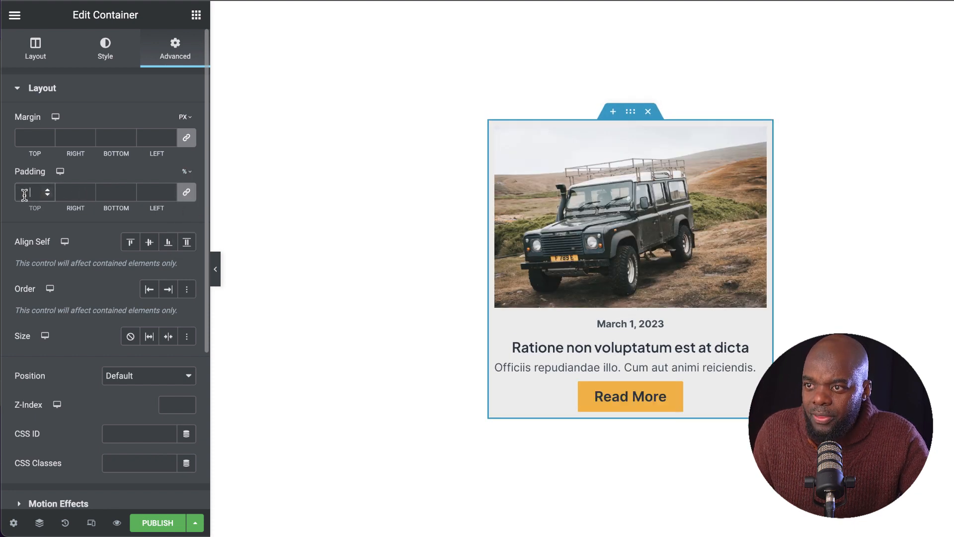
{"action": "type", "text": "4"}
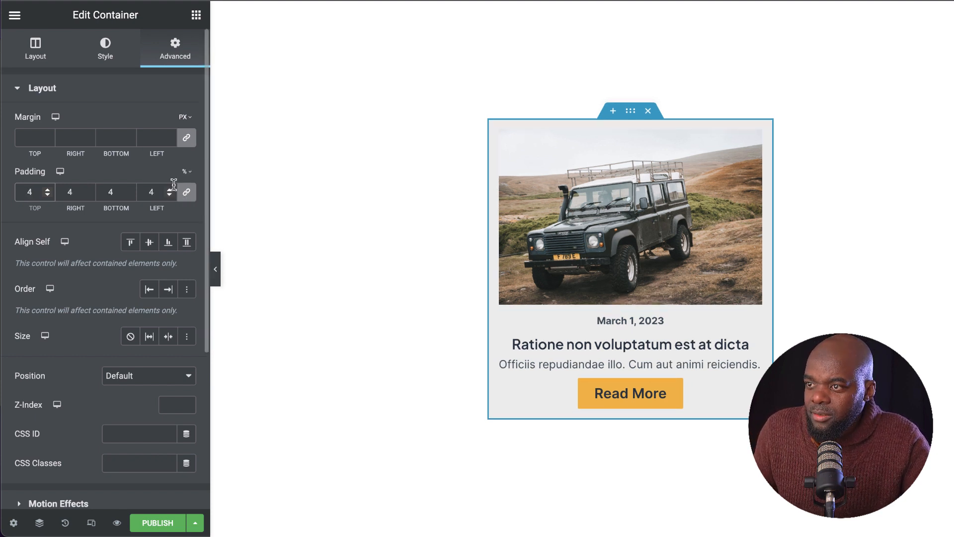
{"action": "left_click", "coordinate": [170, 190]}
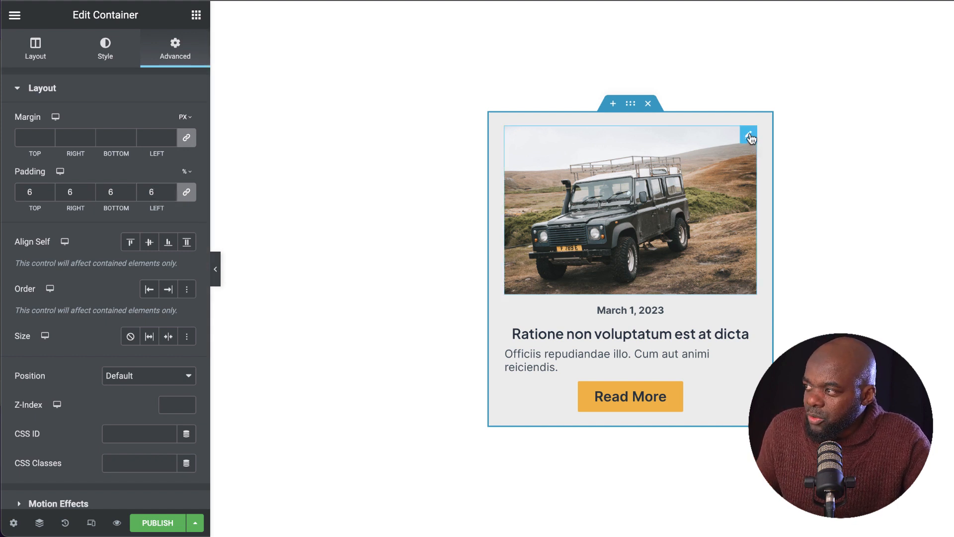
{"action": "left_click", "coordinate": [630, 210]}
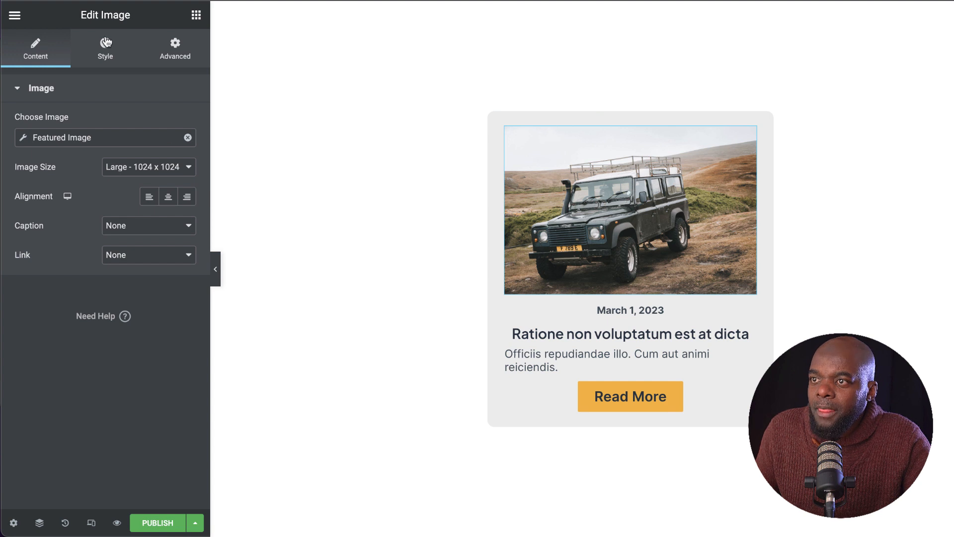
Give the image 8 px rounded corners, 0.56 hover opacity, Shrink animation, 0.5 s transition
{"action": "left_click", "coordinate": [105, 48]}
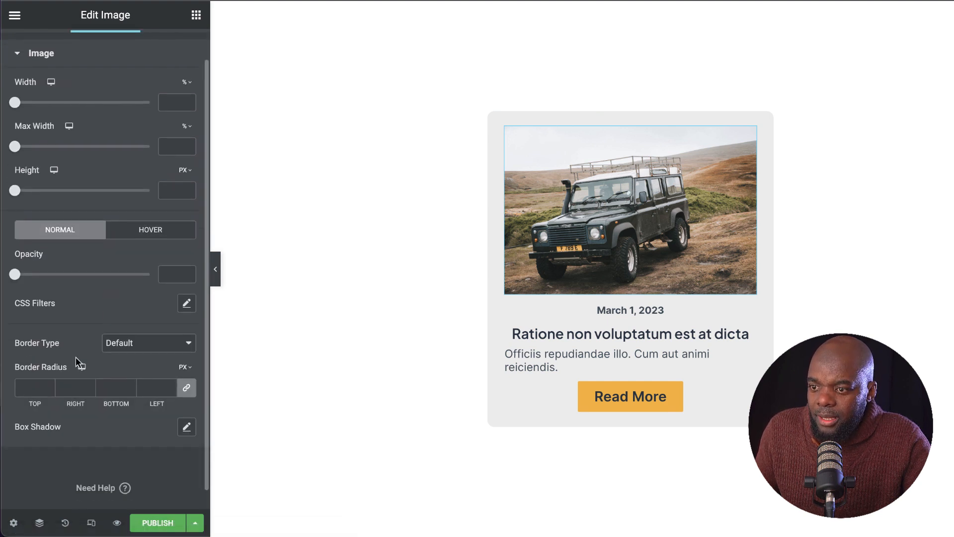
{"action": "left_click", "coordinate": [31, 388]}
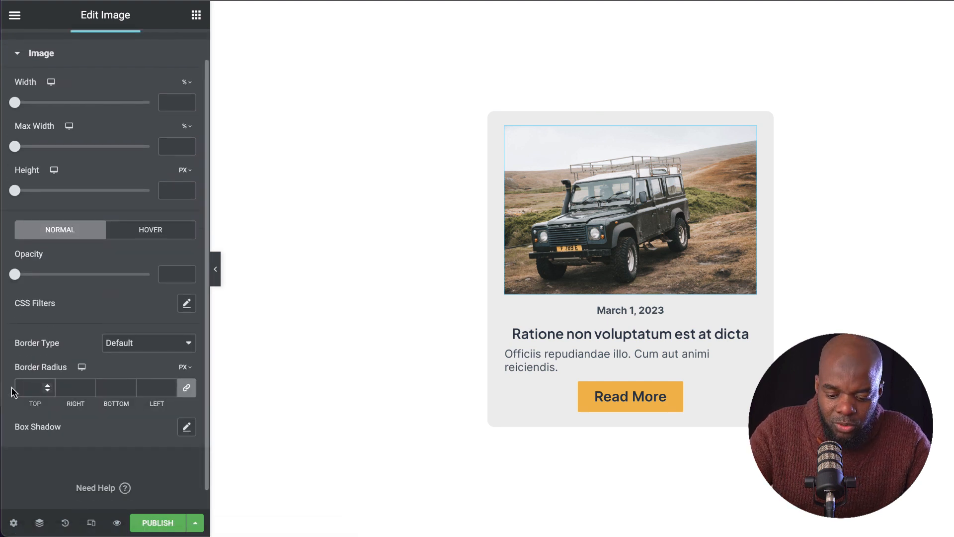
{"action": "type", "text": "8"}
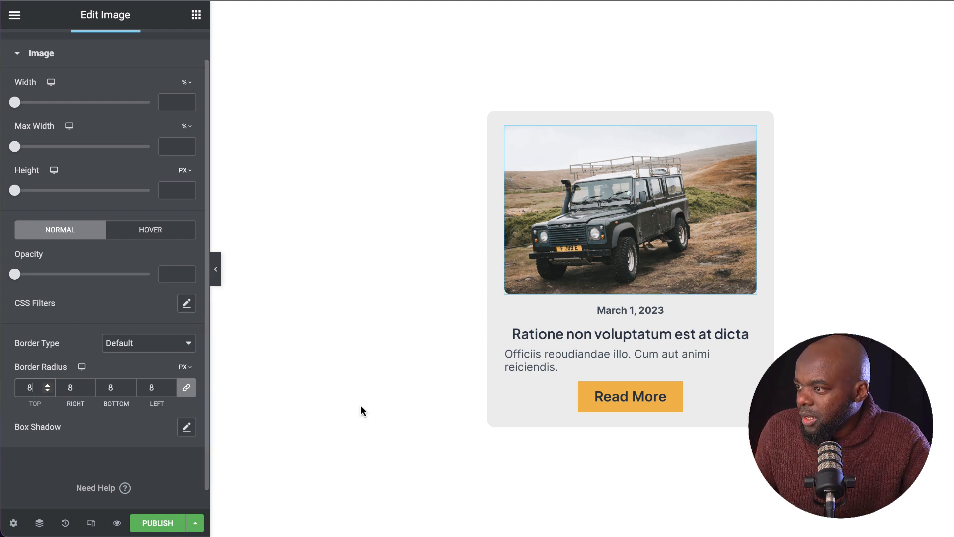
{"action": "mouse_move", "coordinate": [176, 234]}
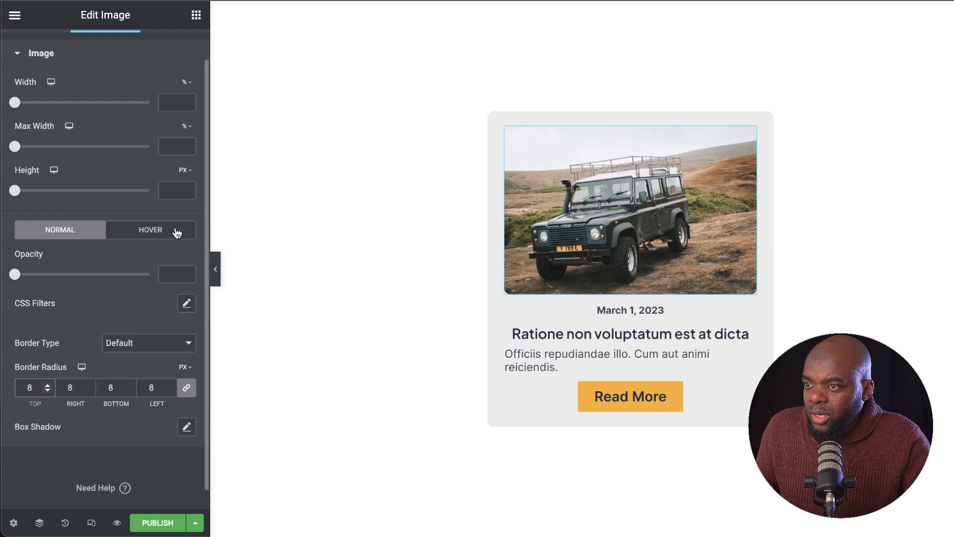
{"action": "left_click", "coordinate": [150, 230]}
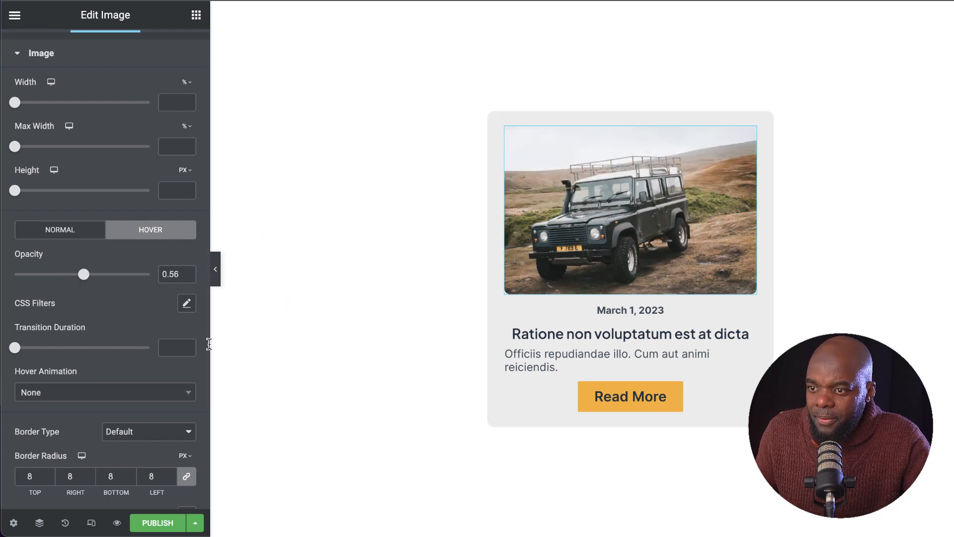
{"action": "left_click", "coordinate": [104, 393]}
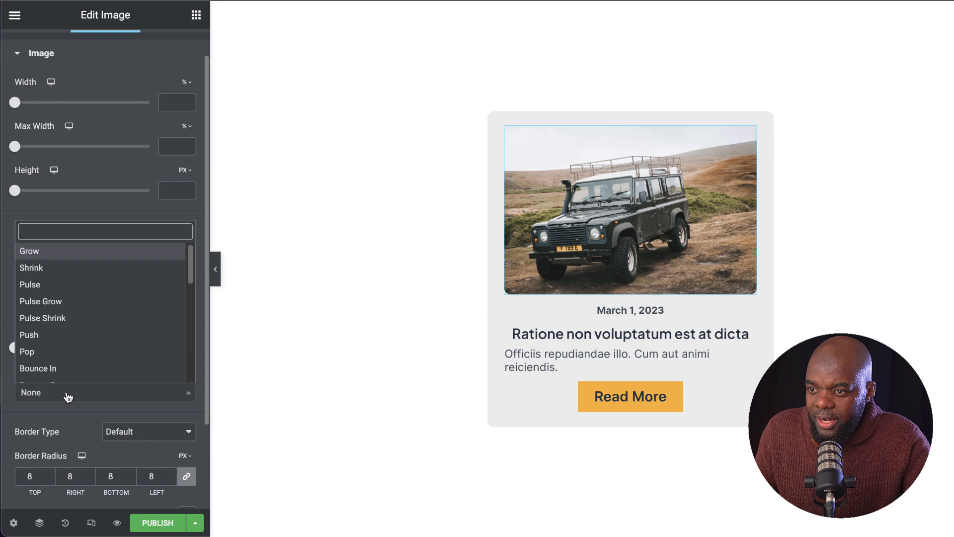
{"action": "mouse_move", "coordinate": [90, 281]}
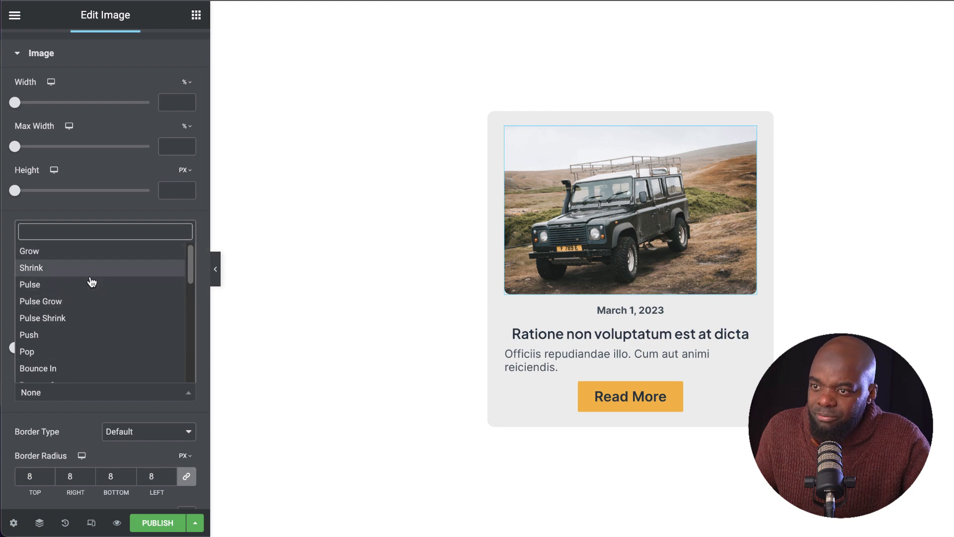
{"action": "left_click", "coordinate": [31, 268]}
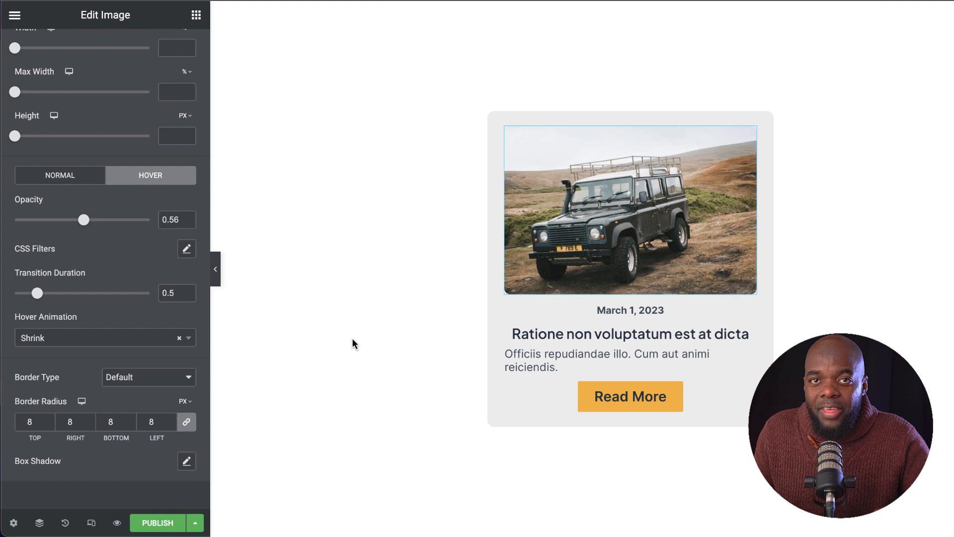
{"action": "mouse_move", "coordinate": [361, 336]}
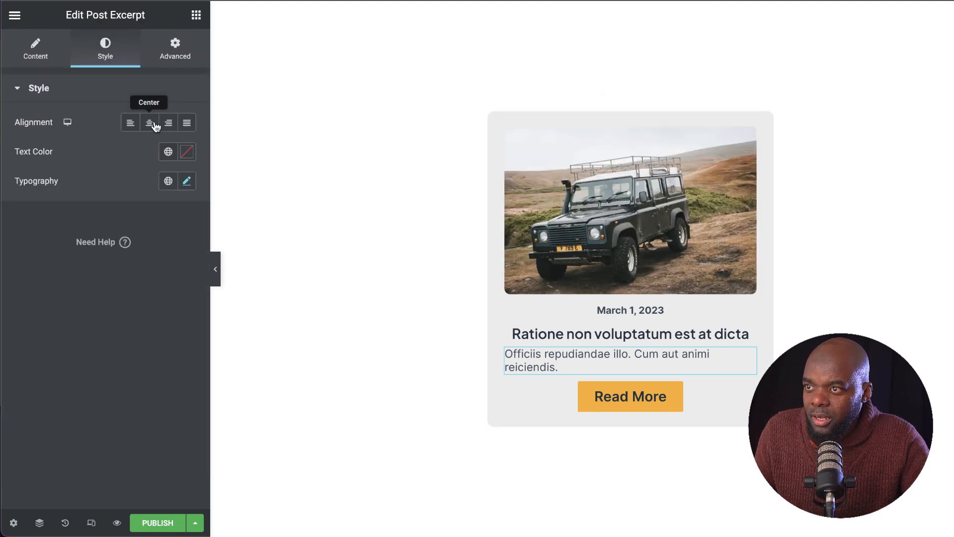
Centre the post excerpt, then open diangelfish-koya.instawp.xyz in a new browser tab
{"action": "left_click", "coordinate": [149, 122]}
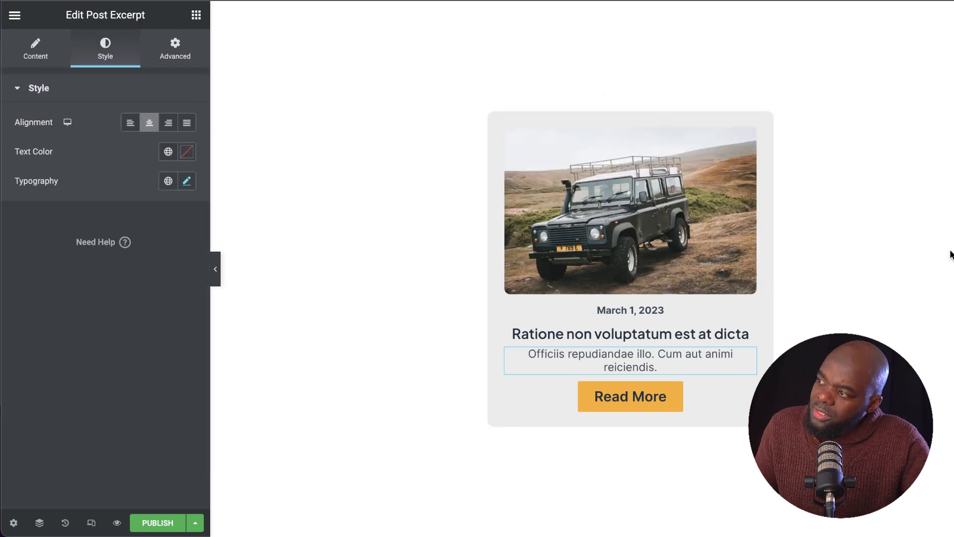
{"action": "left_click", "coordinate": [582, 247]}
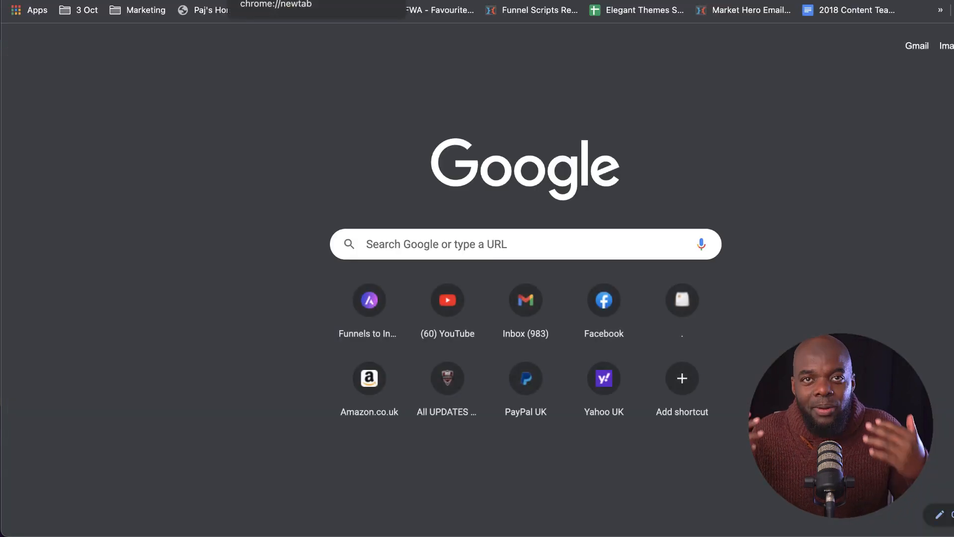
{"action": "type", "text": "diangelfish-koya.instawp.xyz"}
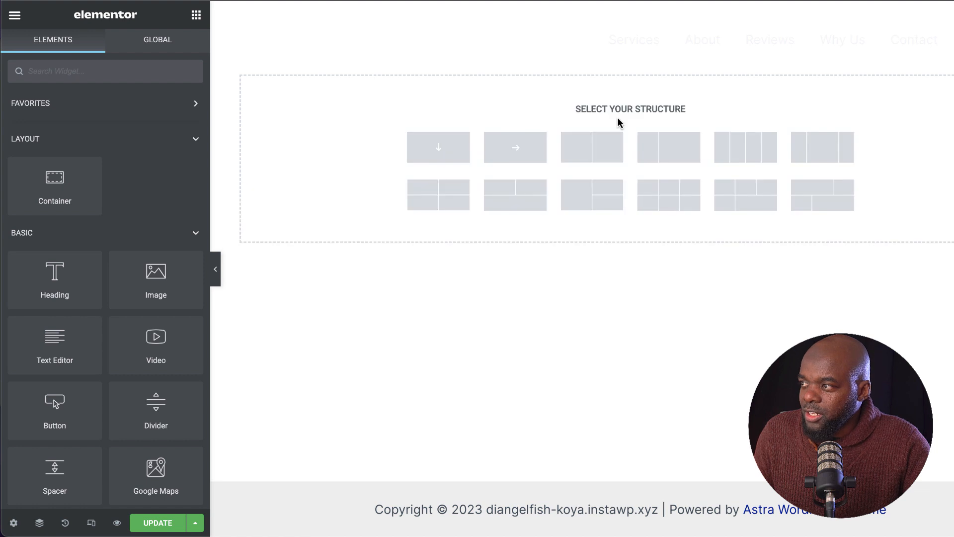
Add a single-column container with a 100 px top margin
{"action": "left_click", "coordinate": [438, 147]}
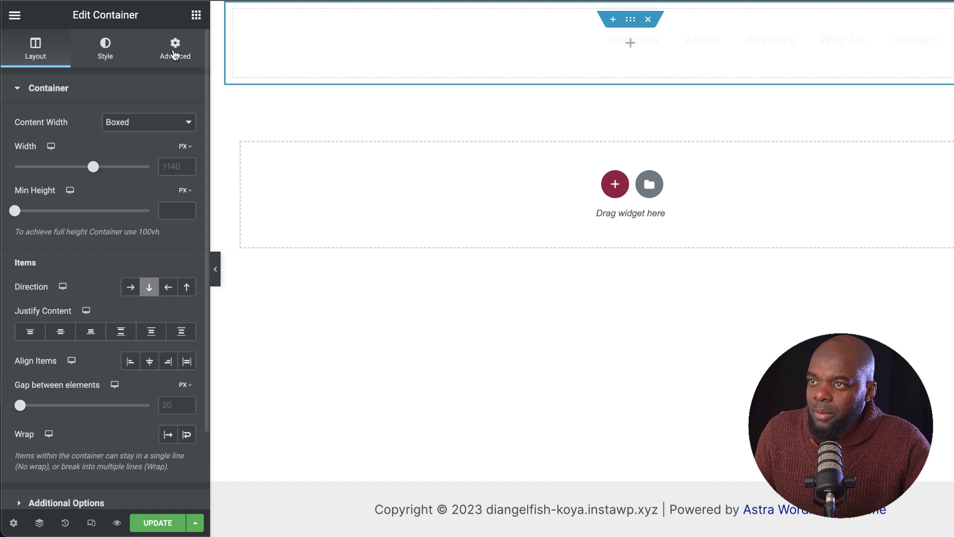
{"action": "left_click", "coordinate": [105, 49]}
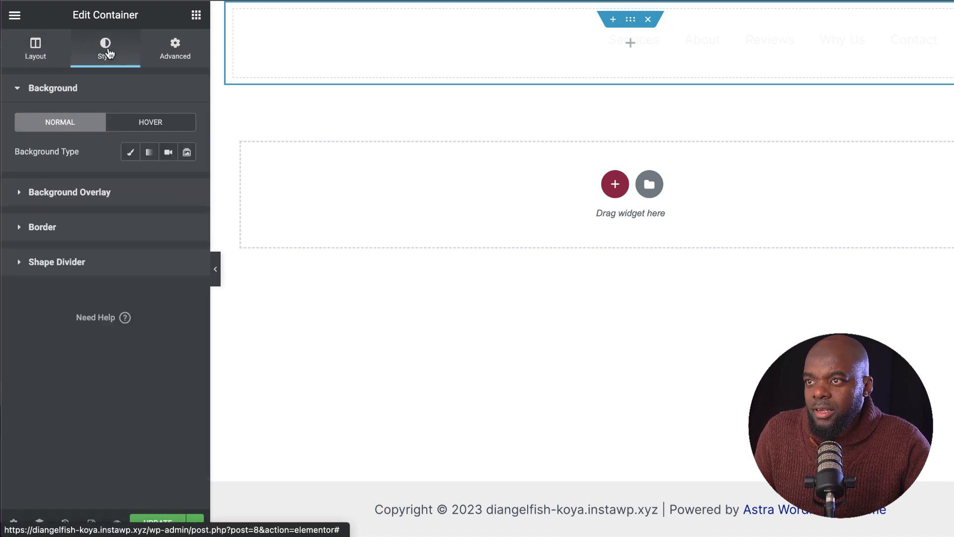
{"action": "left_click", "coordinate": [175, 48]}
{"action": "type", "text": "100"}
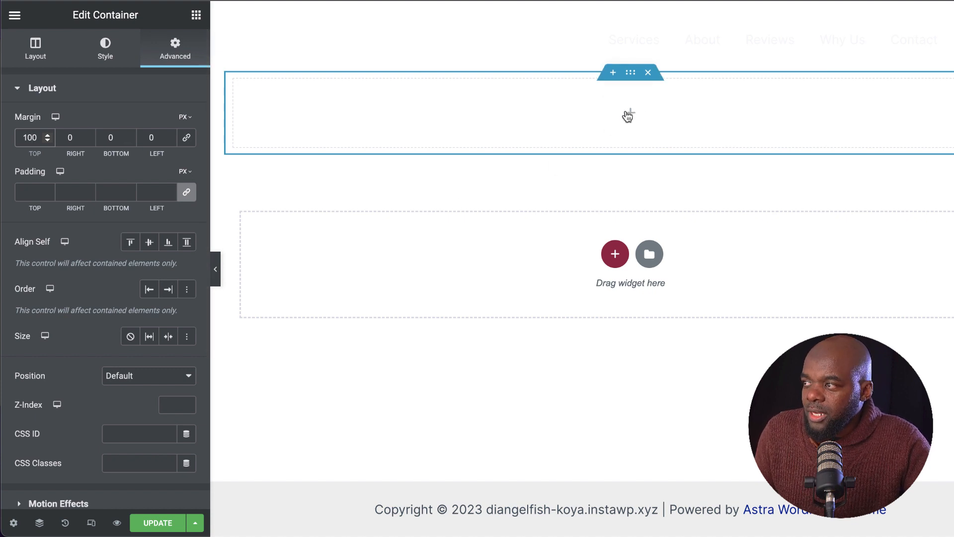
{"action": "left_click", "coordinate": [196, 14]}
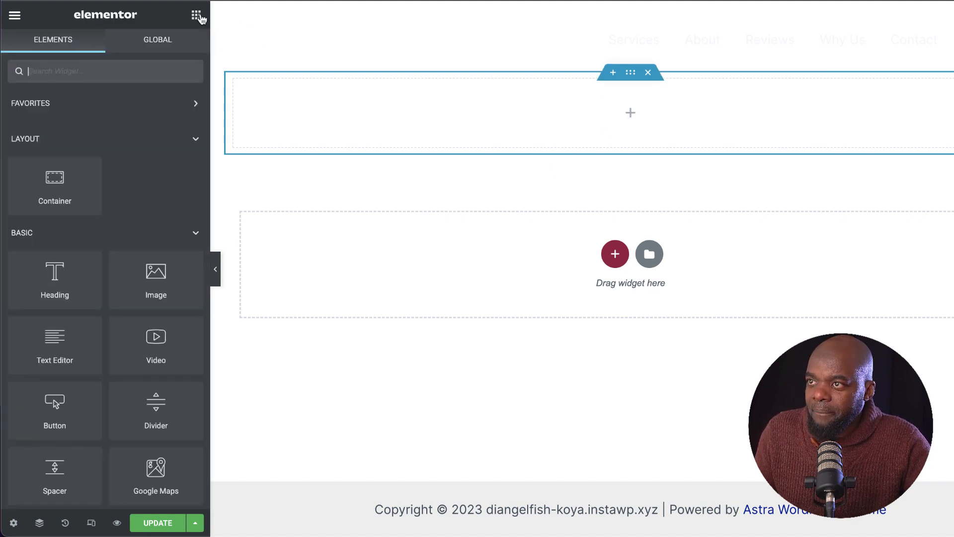
Drop a Loop Grid into the container using the Elementor Loop Item #119 template
{"action": "scroll", "scroll_direction": "down", "scroll_amount": 3}
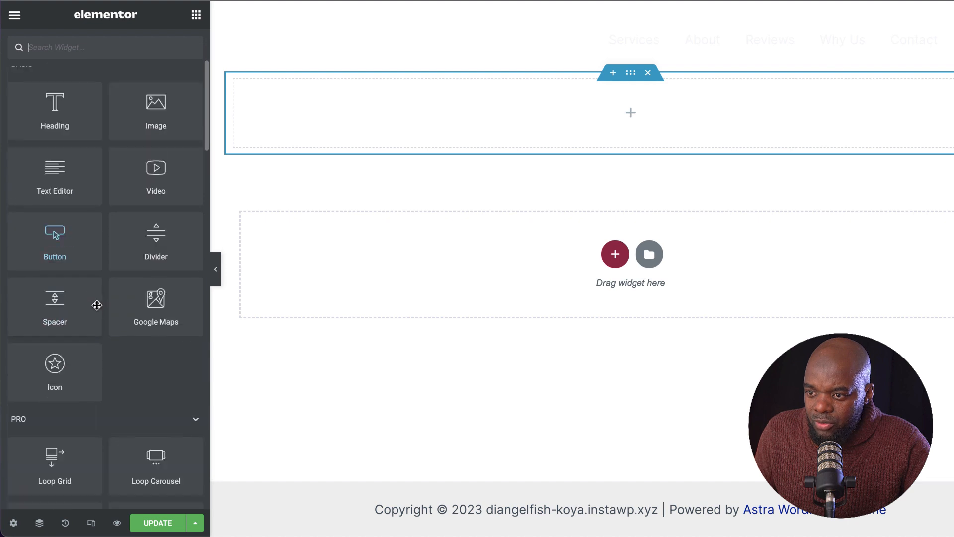
{"action": "scroll", "scroll_direction": "down", "scroll_amount": 3}
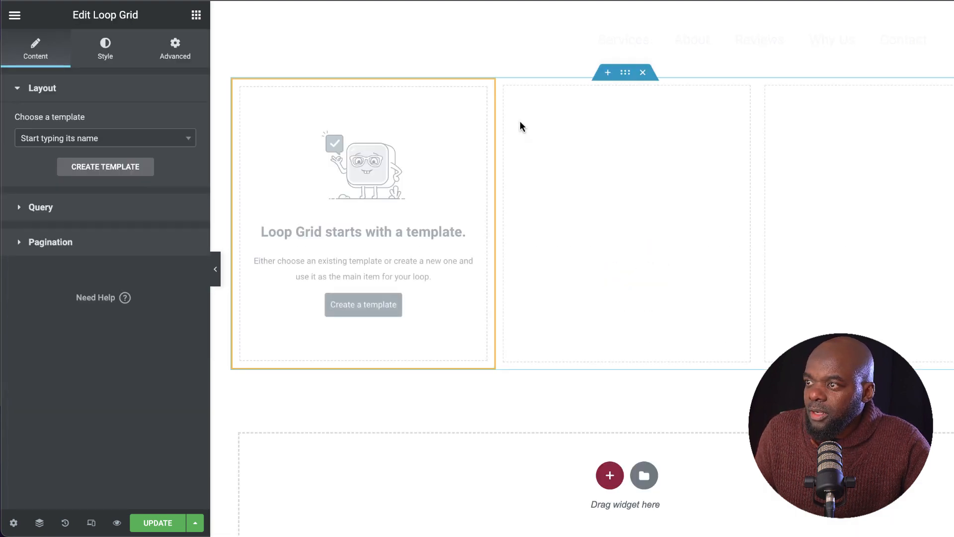
{"action": "left_click", "coordinate": [104, 138]}
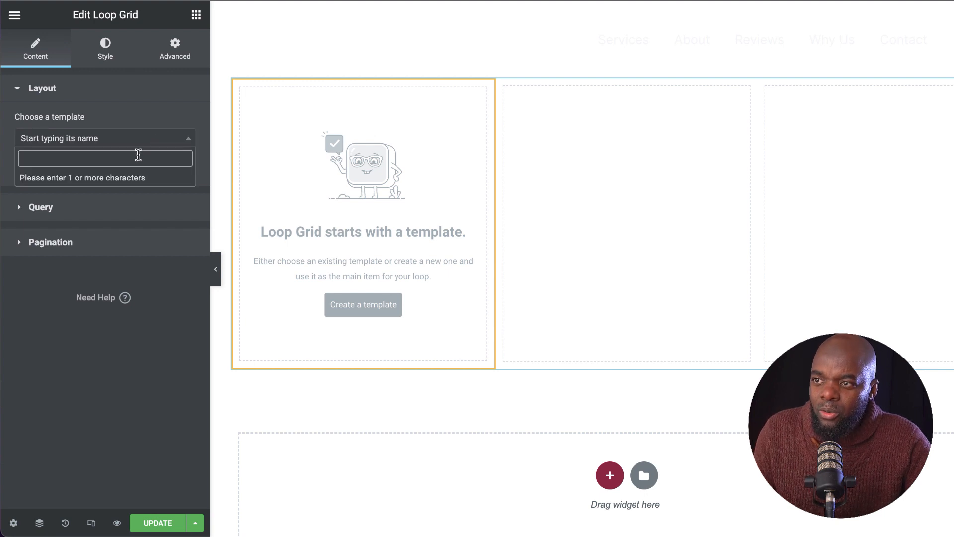
{"action": "type", "text": "el"}
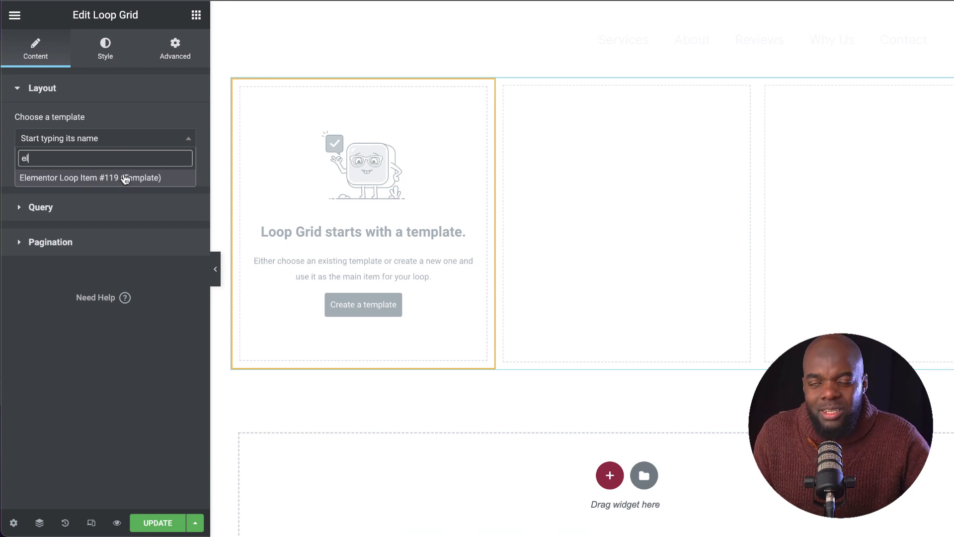
{"action": "left_click", "coordinate": [90, 178]}
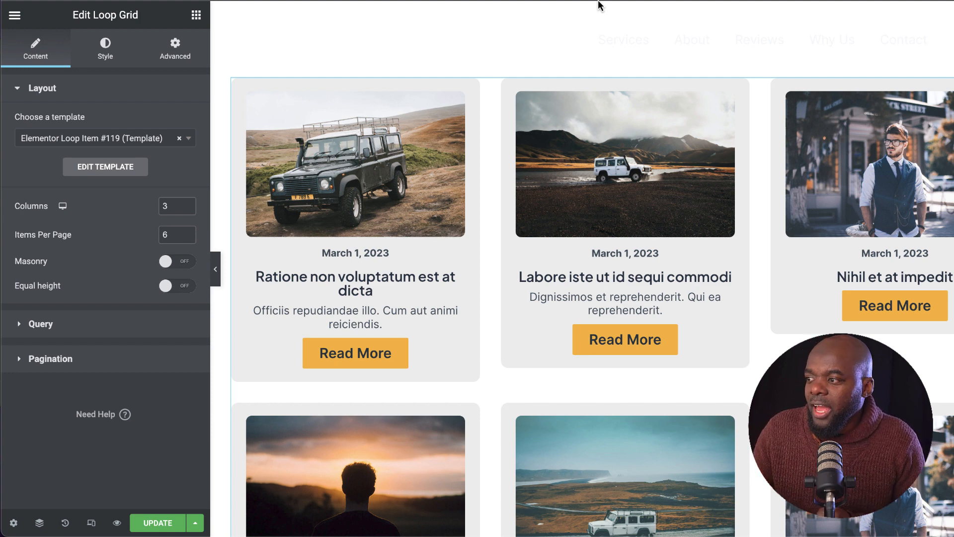
{"action": "mouse_move", "coordinate": [442, 5]}
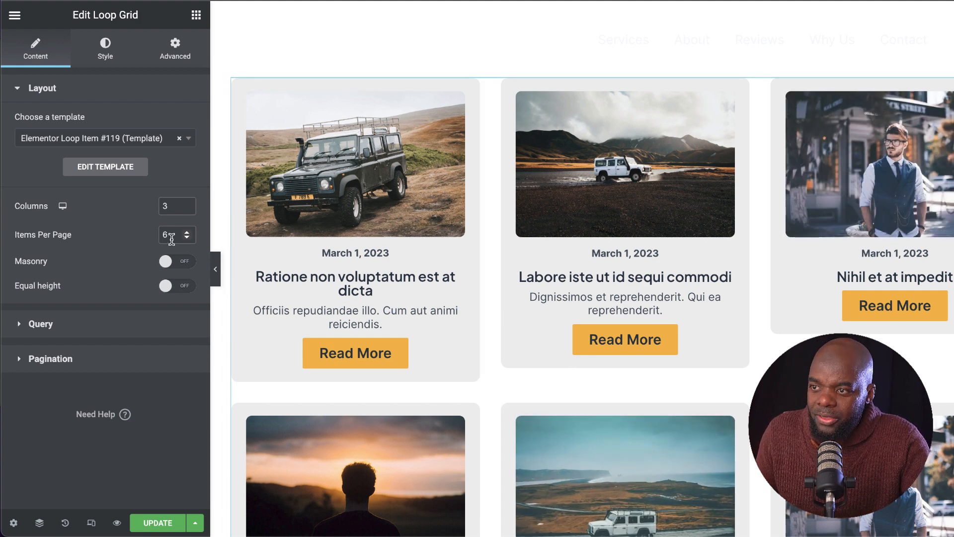
{"action": "mouse_move", "coordinate": [176, 206]}
{"action": "type", "text": "4"}
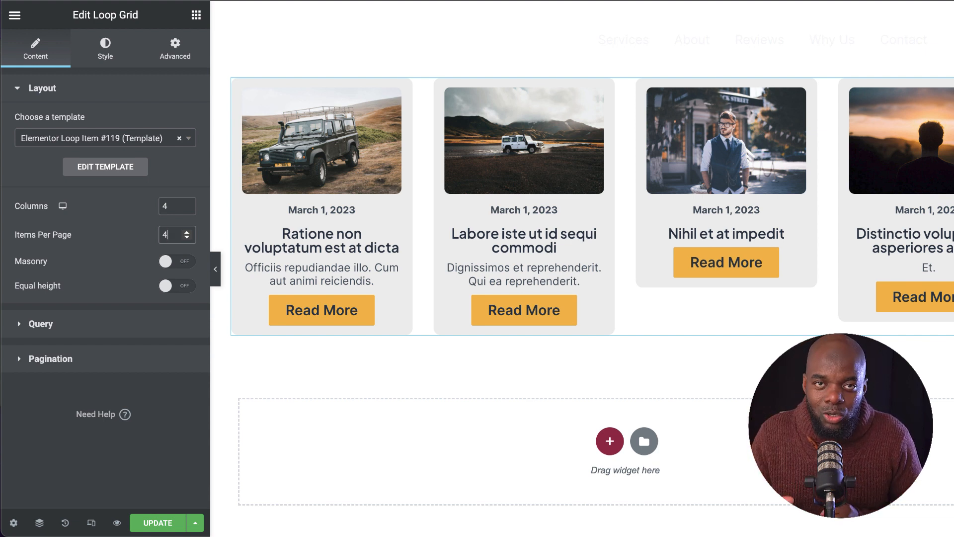
Select the Loop Grid widget to give it 4 columns and 4 items per page
{"action": "left_click", "coordinate": [424, 292]}
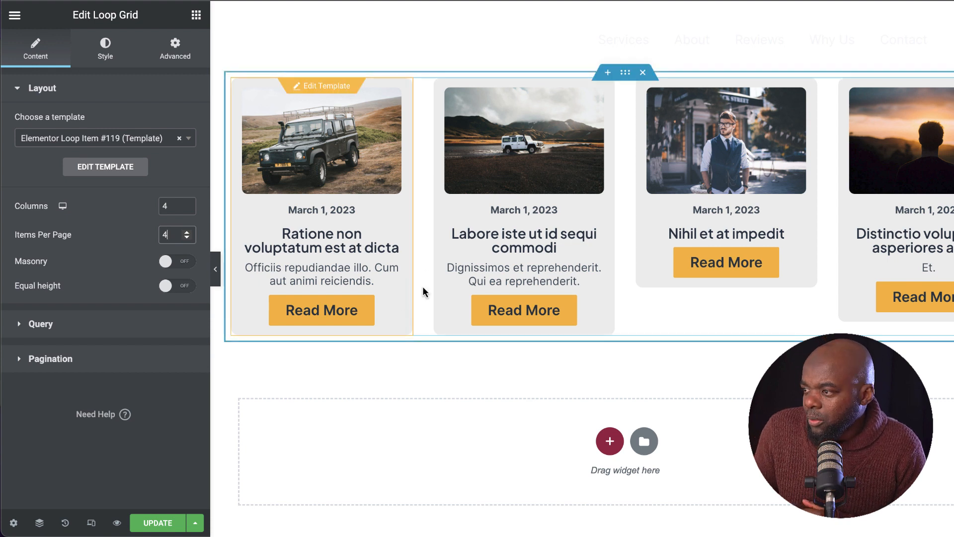
{"action": "mouse_move", "coordinate": [513, 90]}
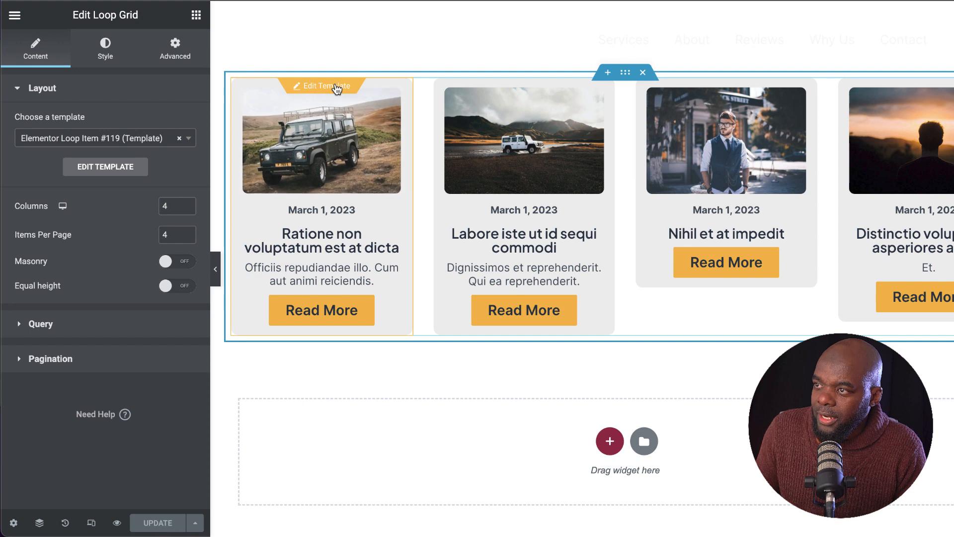
In the loop item template, set the Read More button text to 14 px, then preview the cards
{"action": "left_click", "coordinate": [321, 85]}
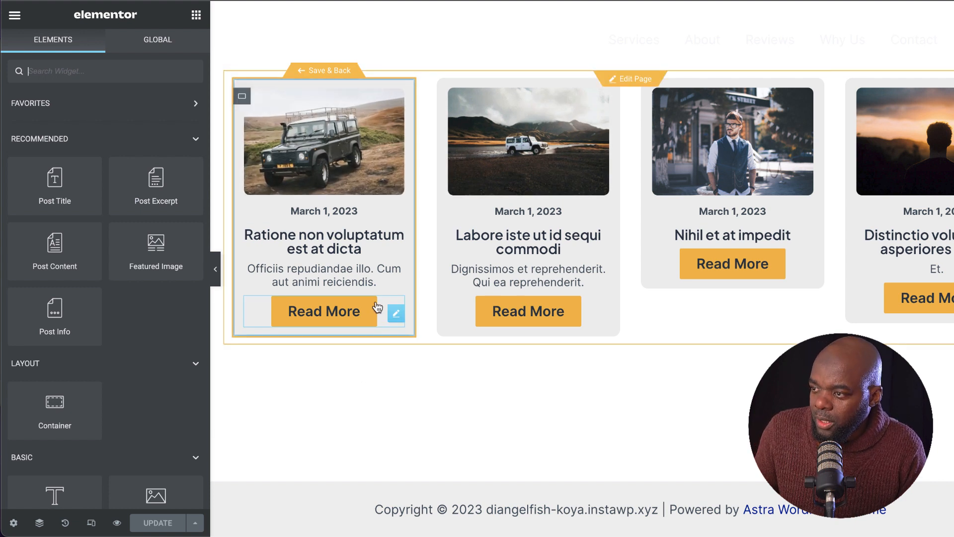
{"action": "left_click", "coordinate": [396, 312]}
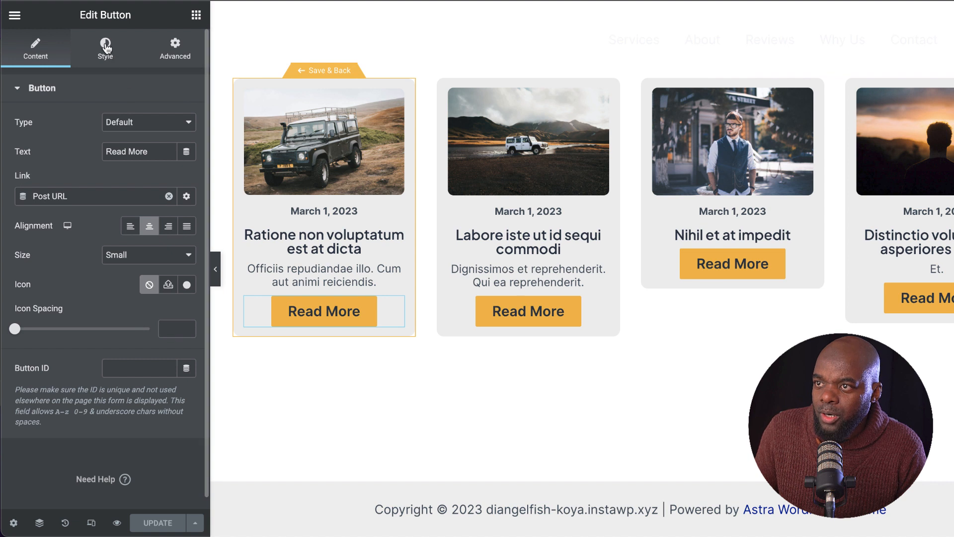
{"action": "left_click", "coordinate": [105, 48]}
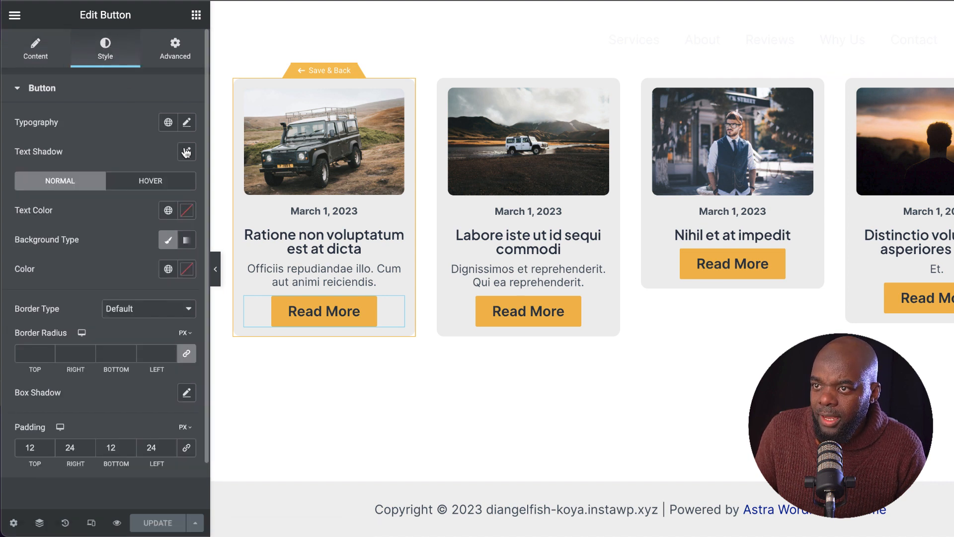
{"action": "left_click", "coordinate": [186, 123]}
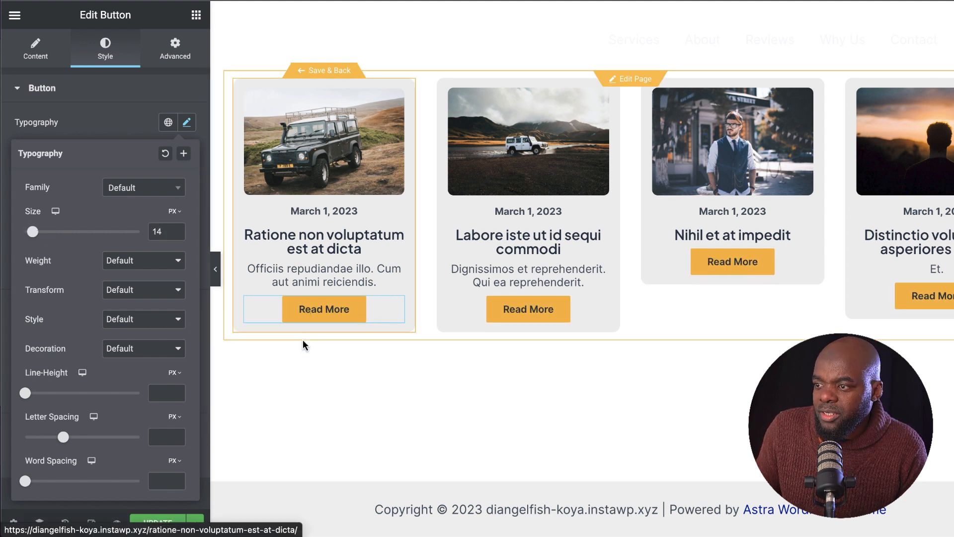
{"action": "left_click", "coordinate": [324, 144]}
{"action": "type", "text": "03"}
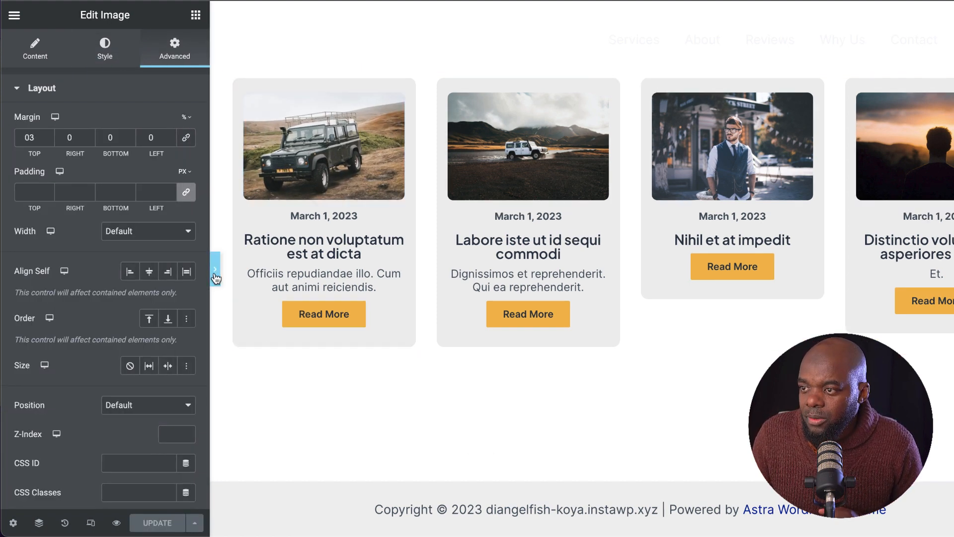
{"action": "left_click", "coordinate": [214, 269]}
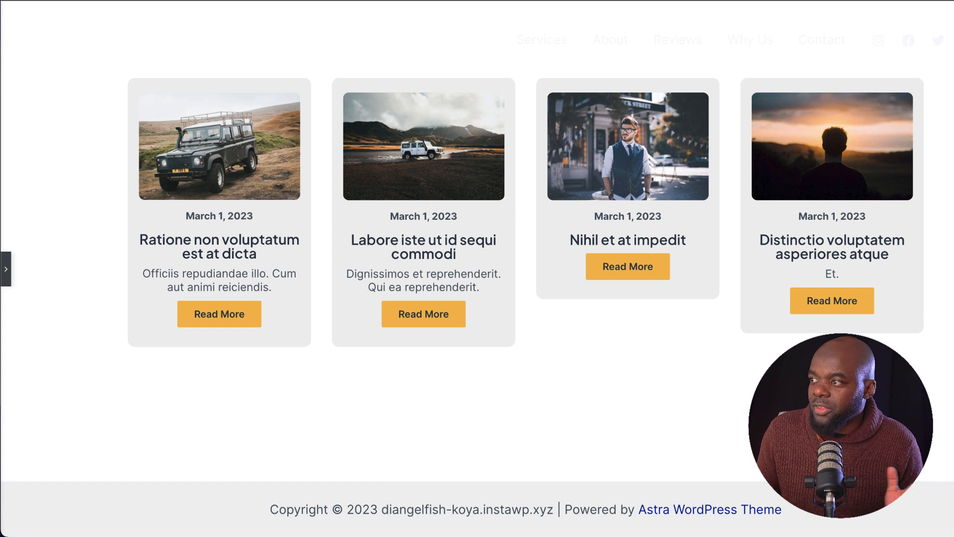